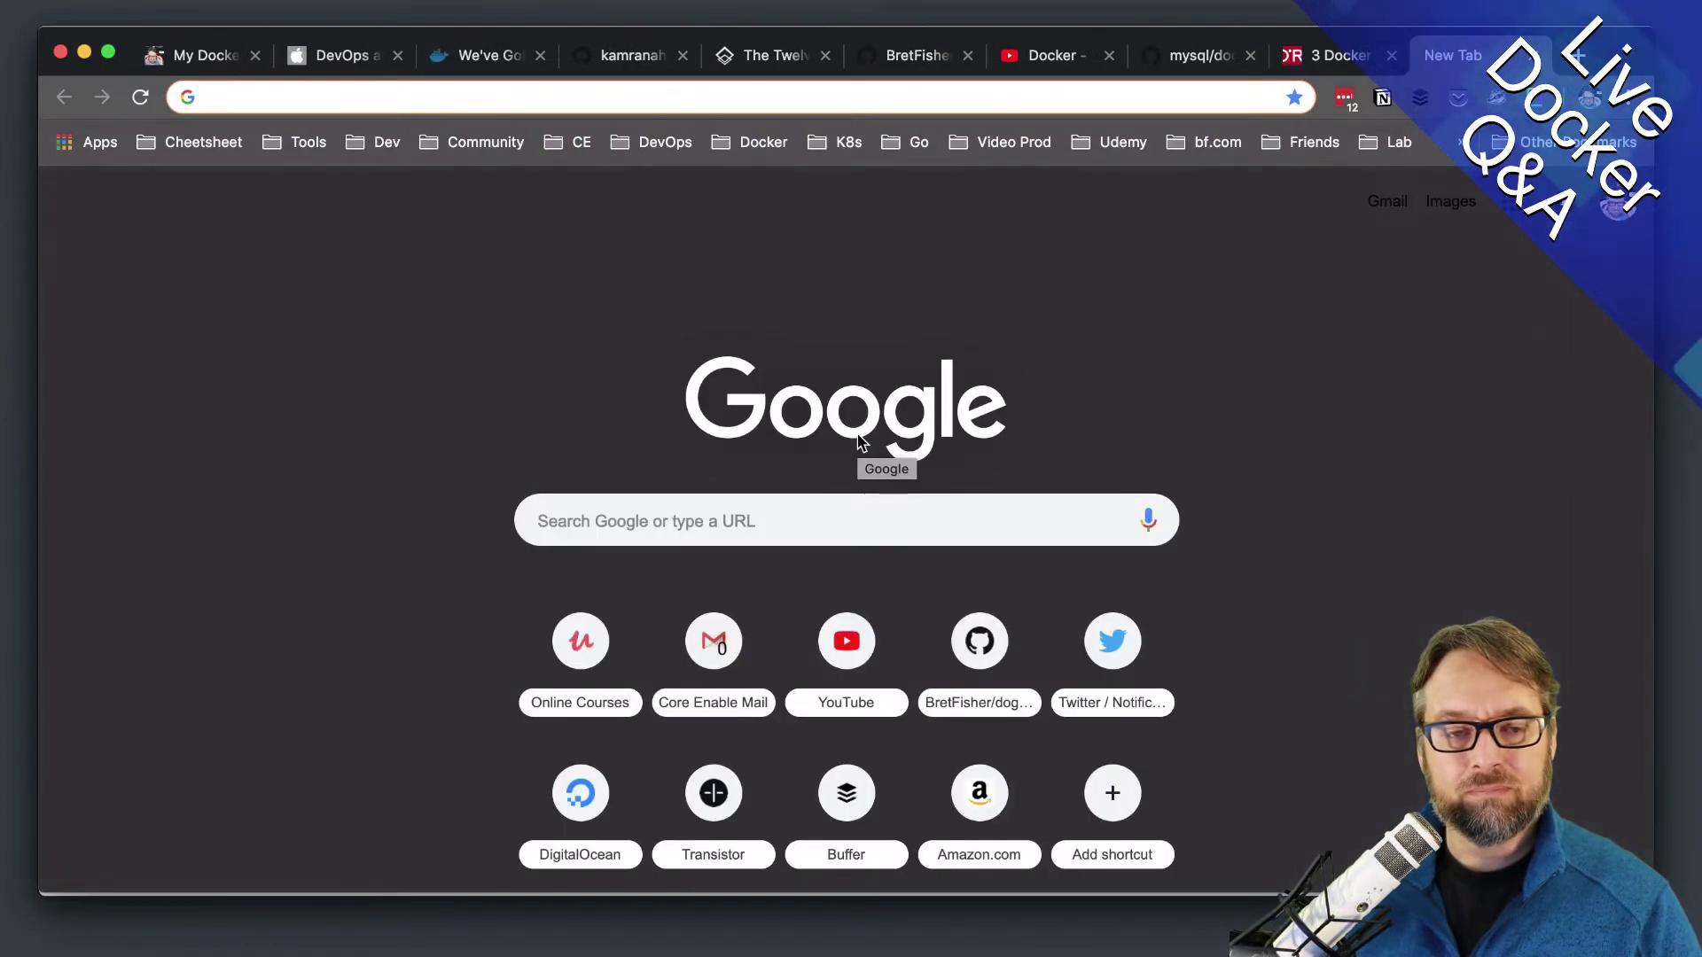
- Navigate to the BretFisher/dogvscat repository and open its create-servers.sh script
text(d)
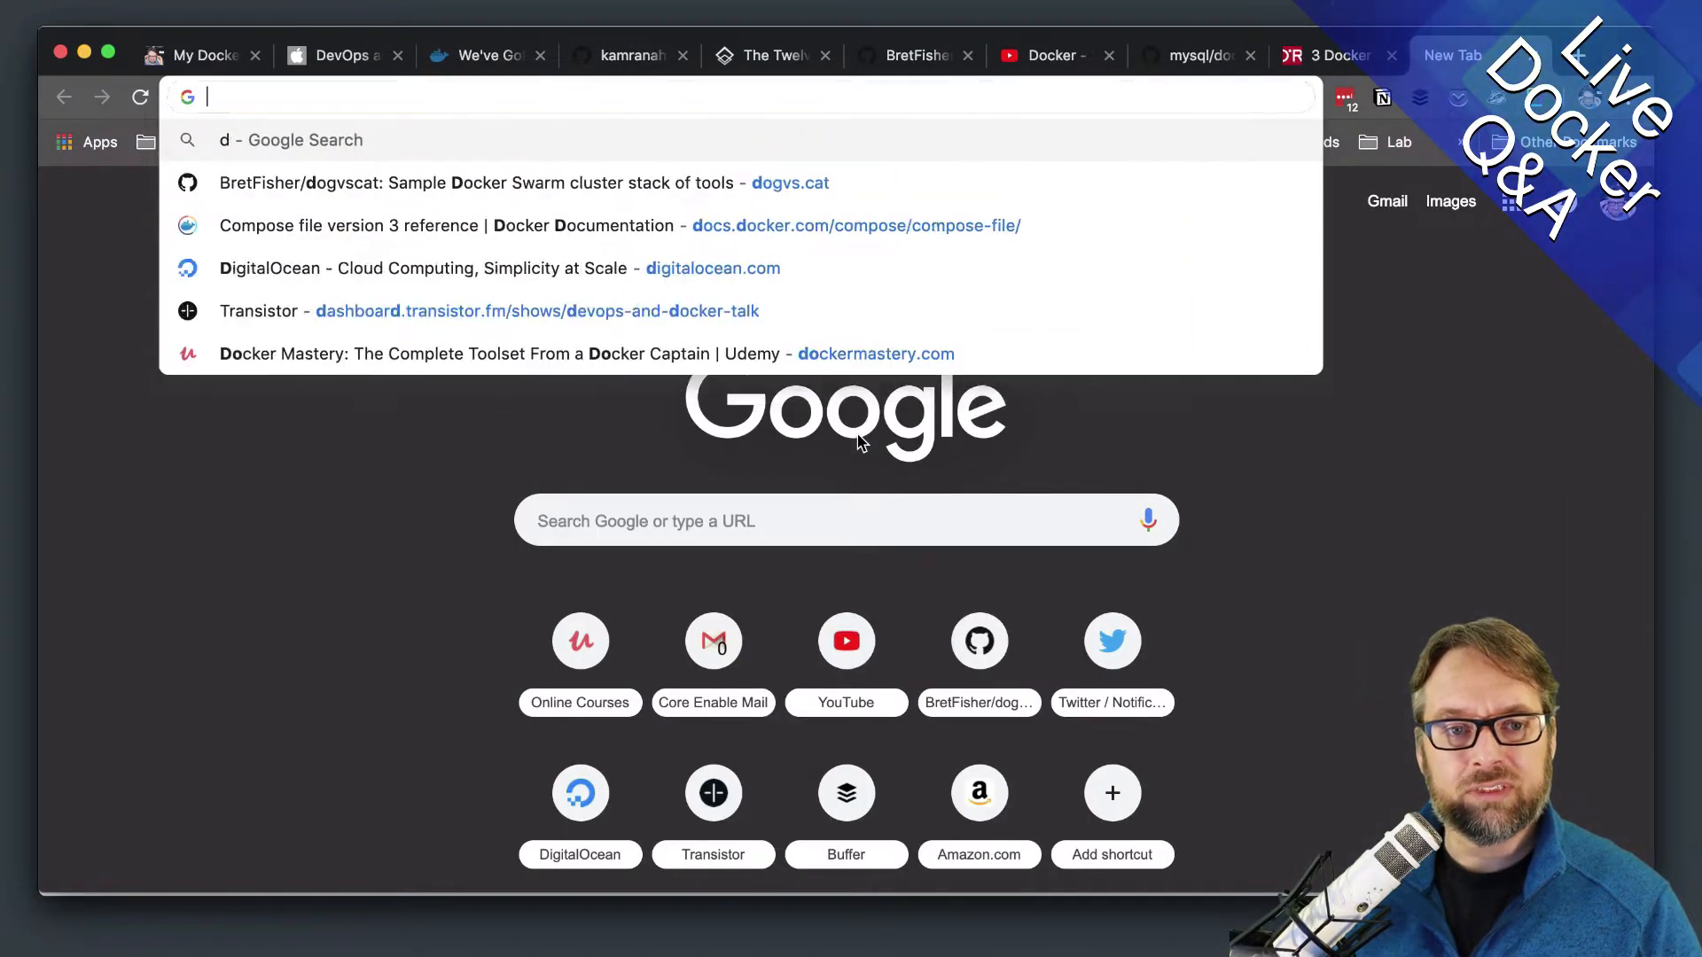
click(521, 182)
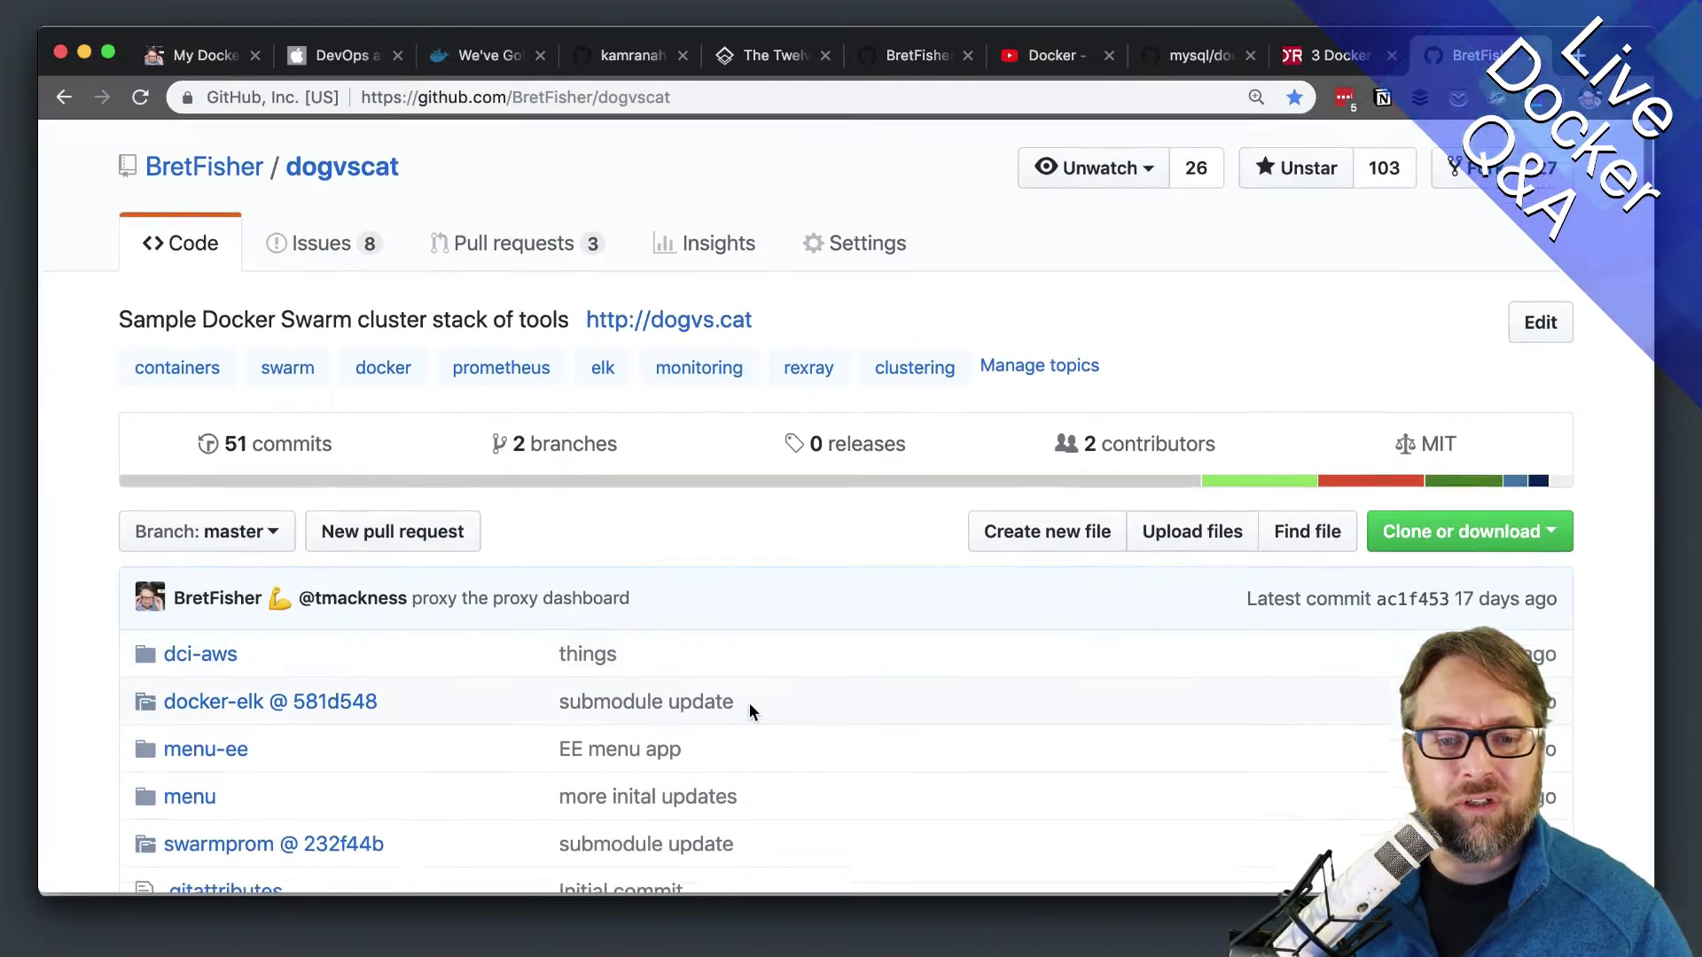
scroll(down, 3)
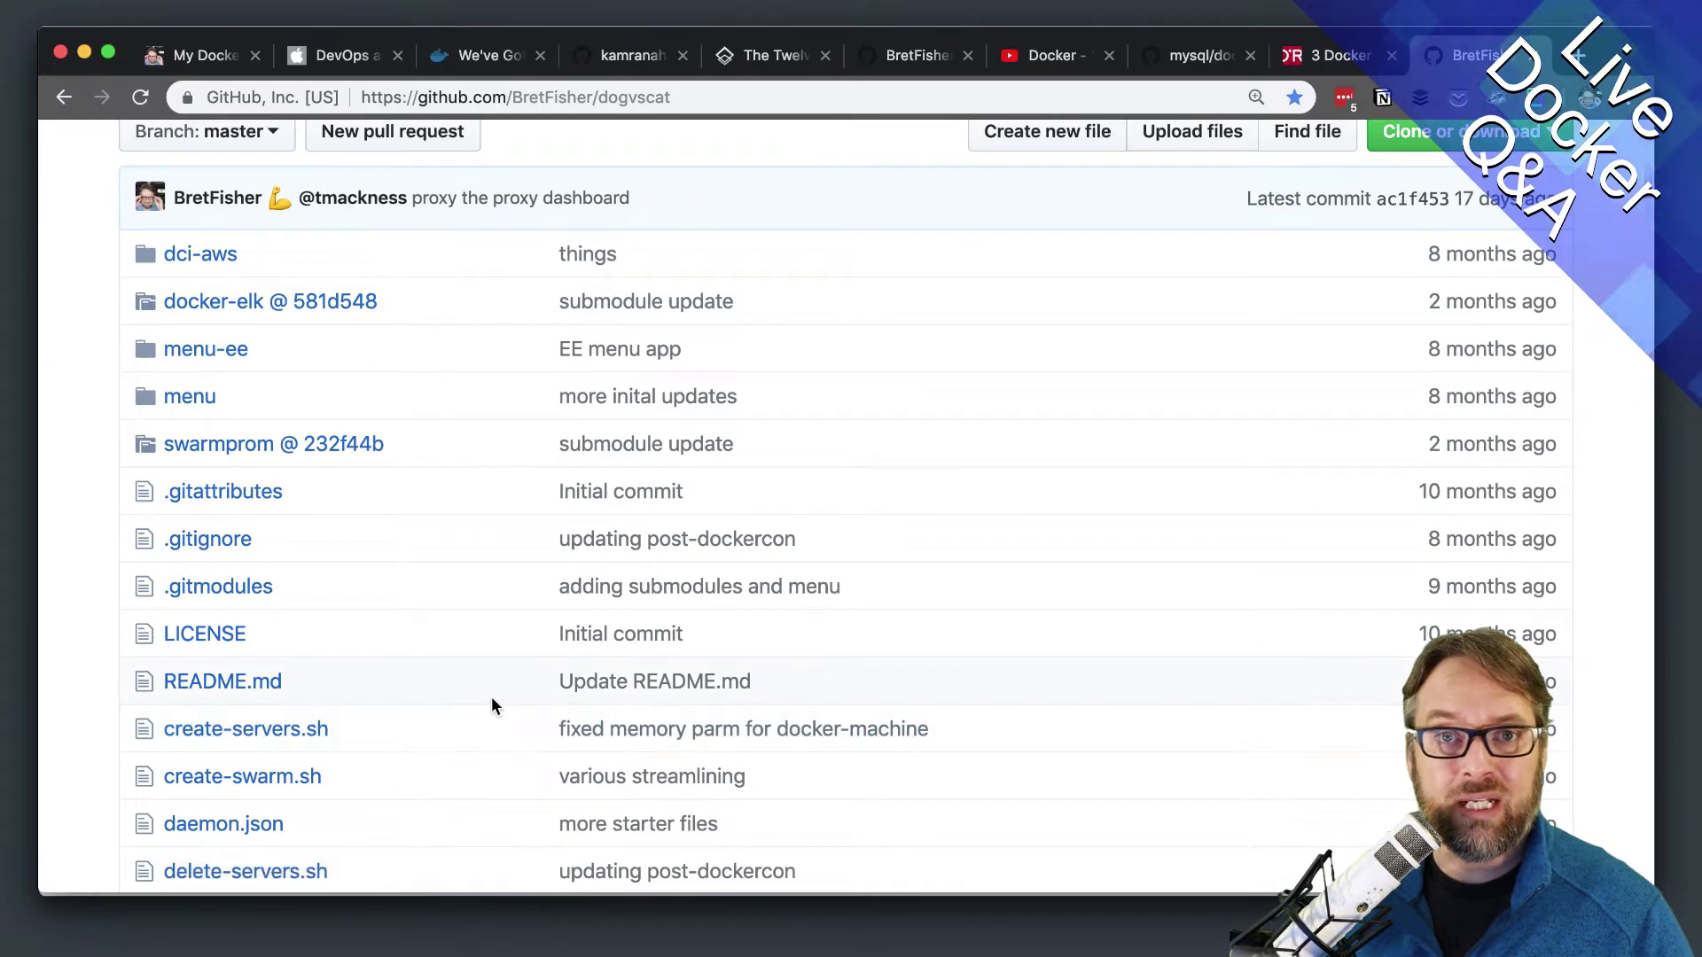
scroll(down, 3)
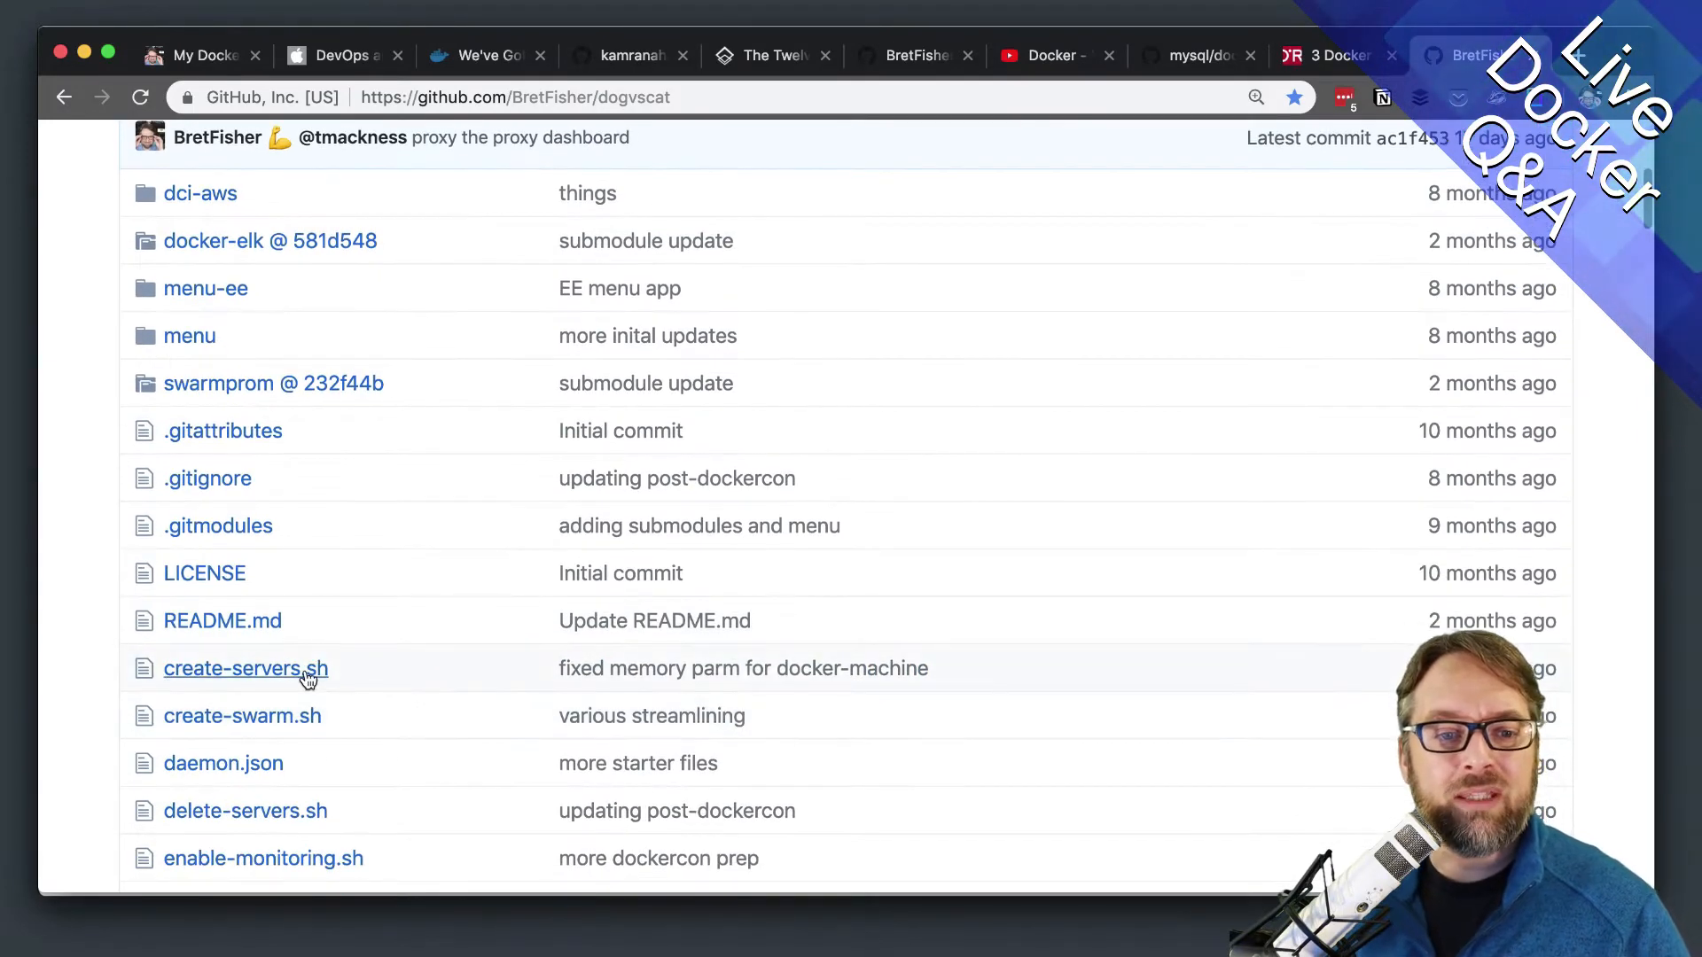
mouse_move(516, 234)
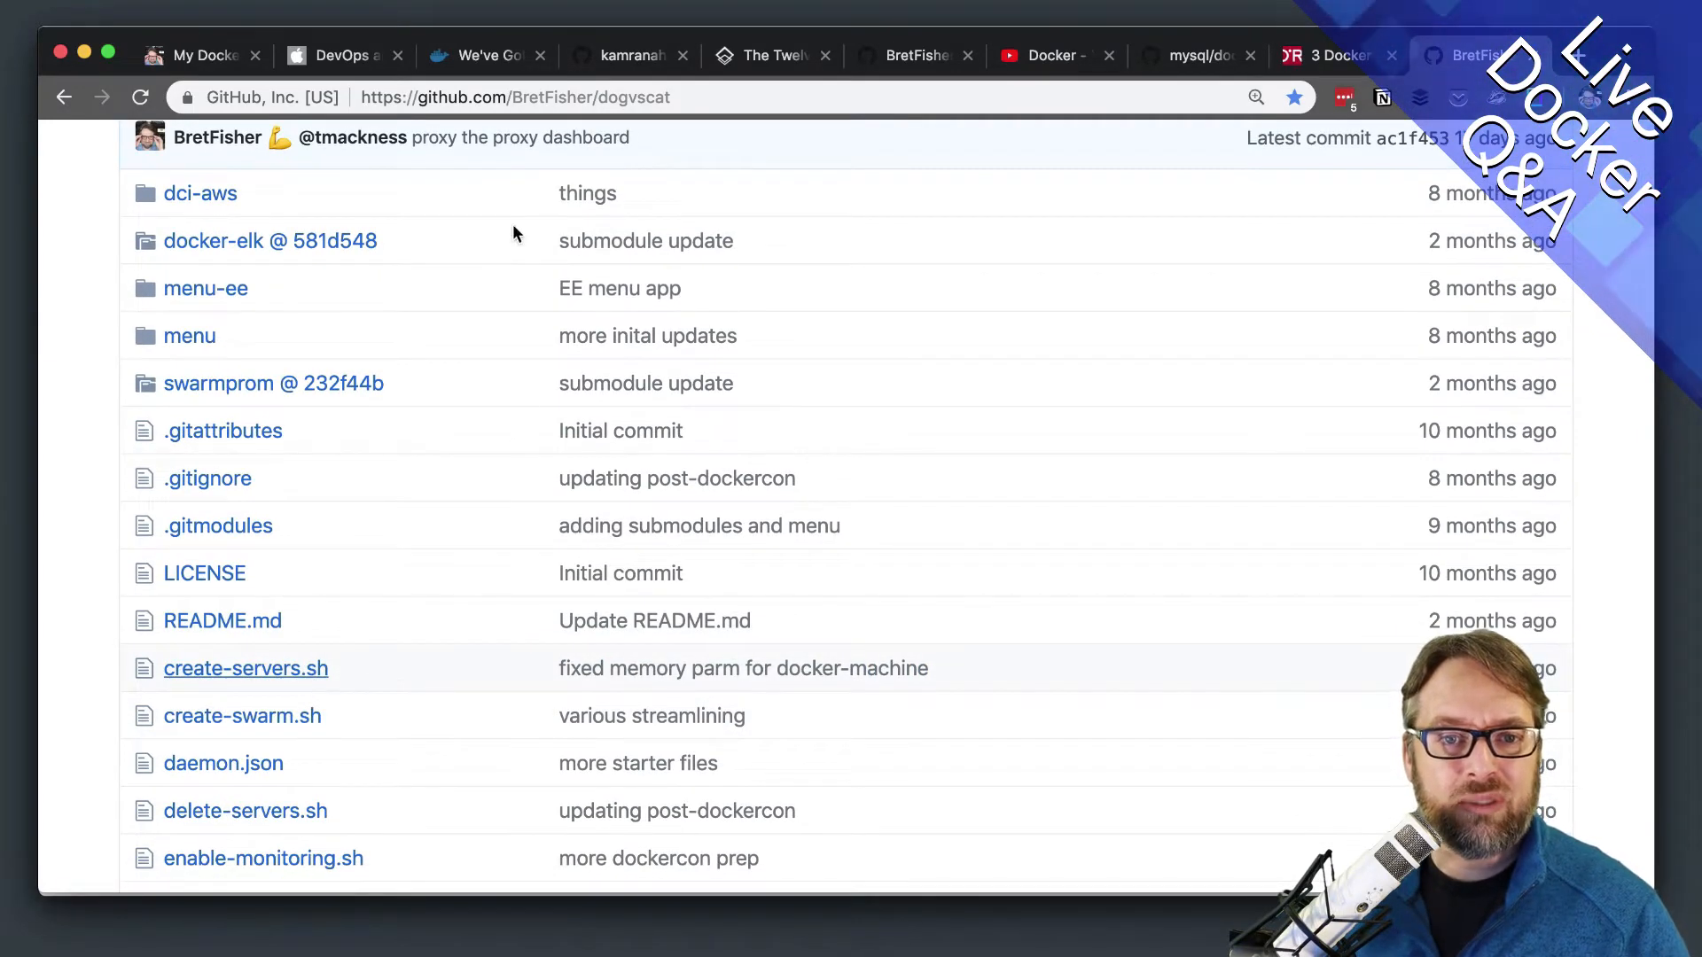
click(245, 669)
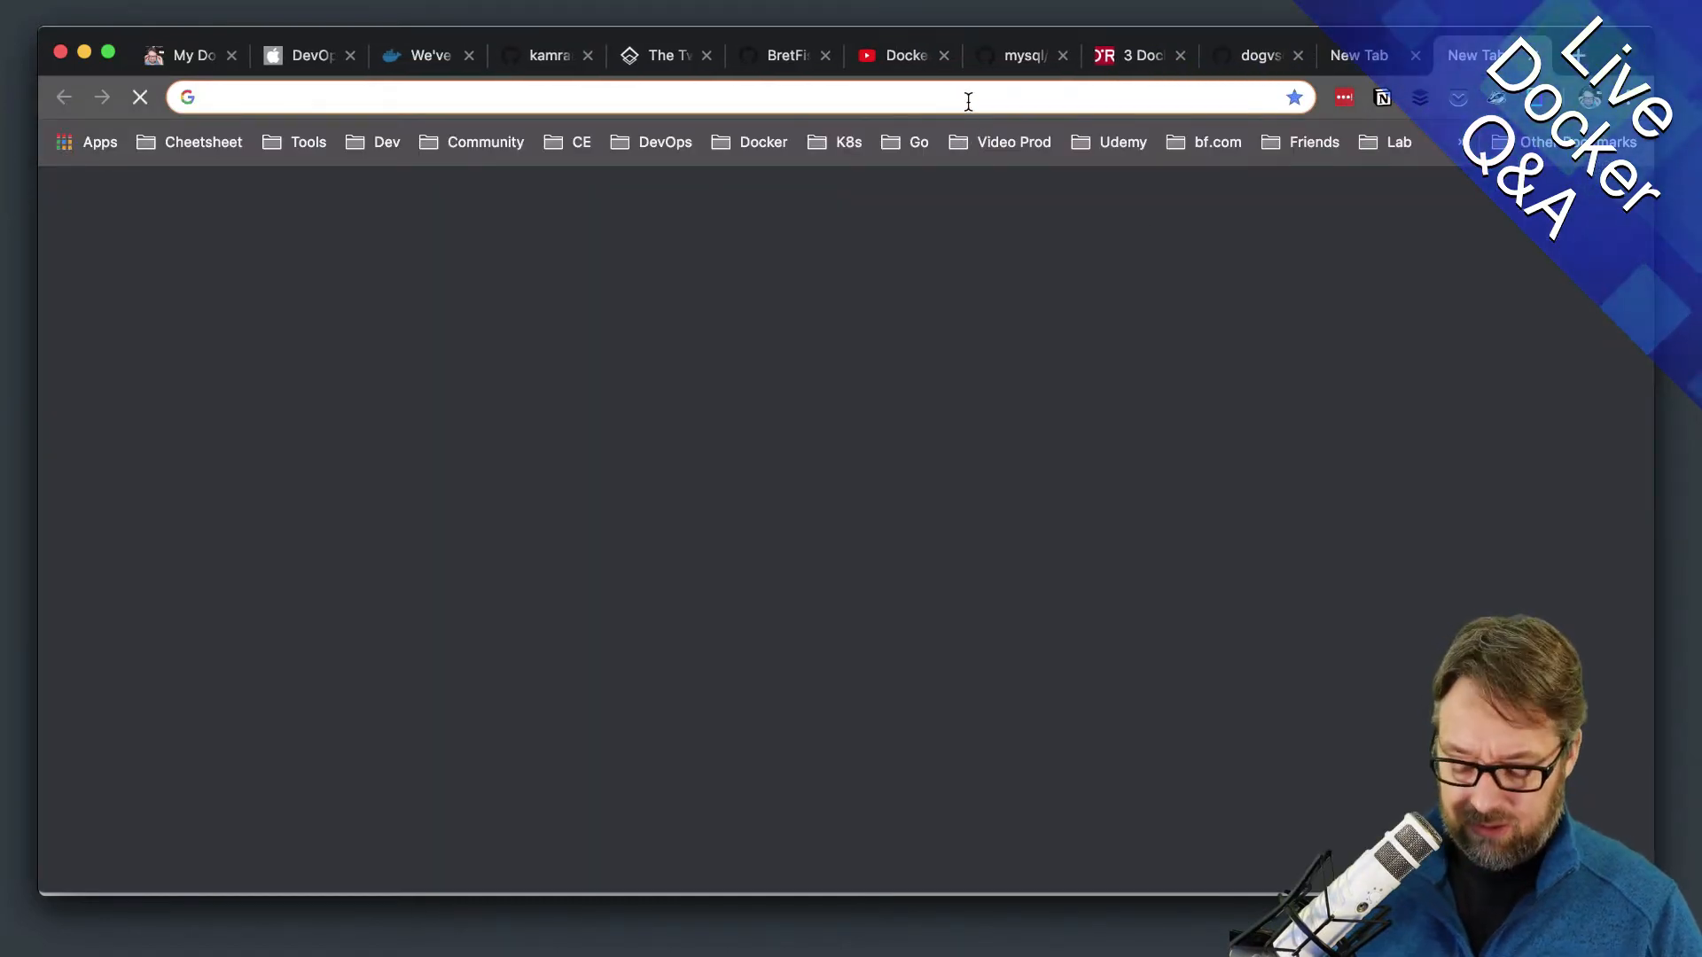
- Search Google for 'bret fisher swarm firewall' and read the article's AWS Security Group Example tables
text(bret fisher)
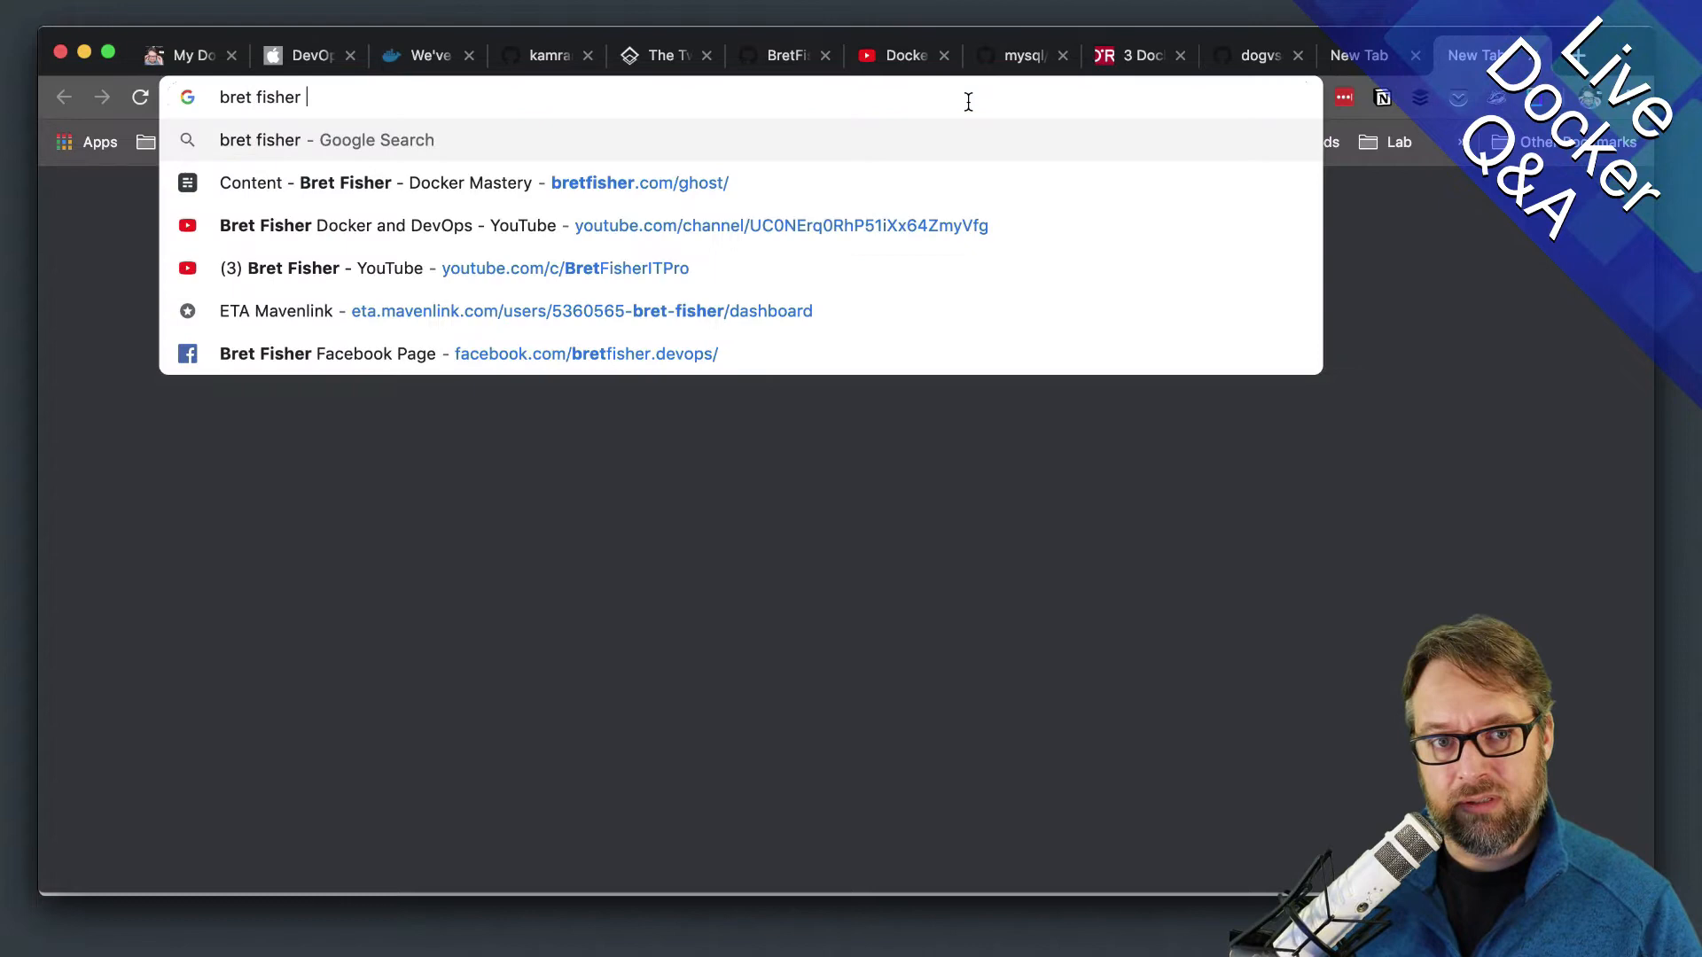
text(swarm firewall)
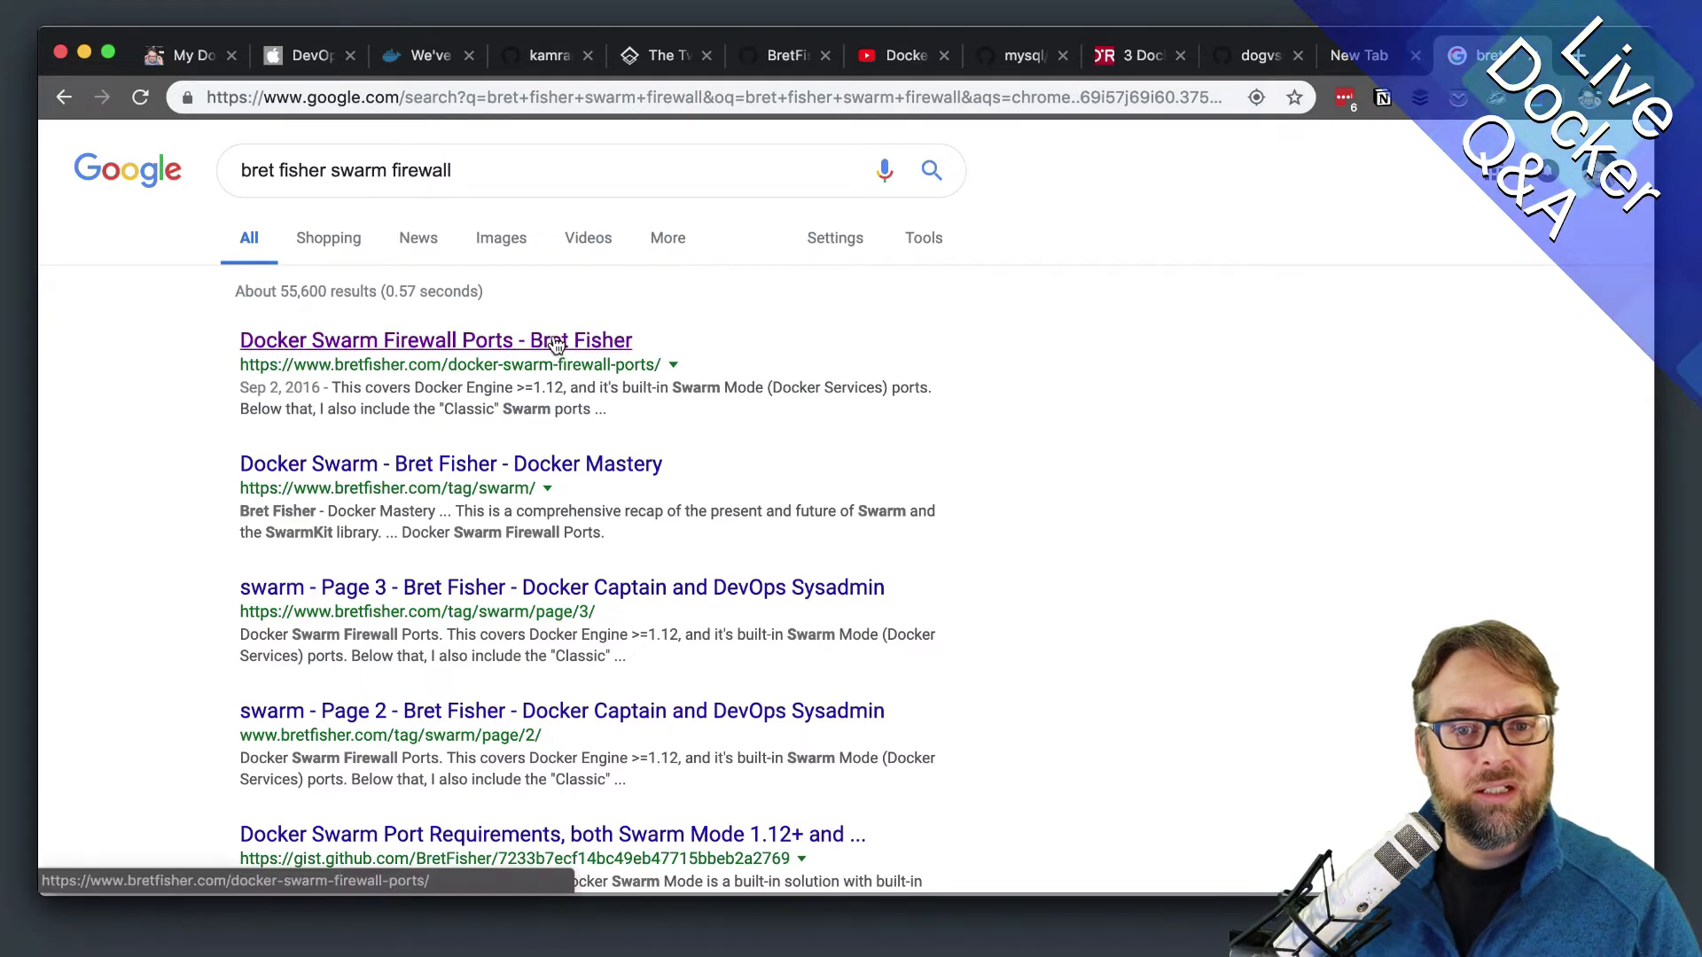
click(436, 341)
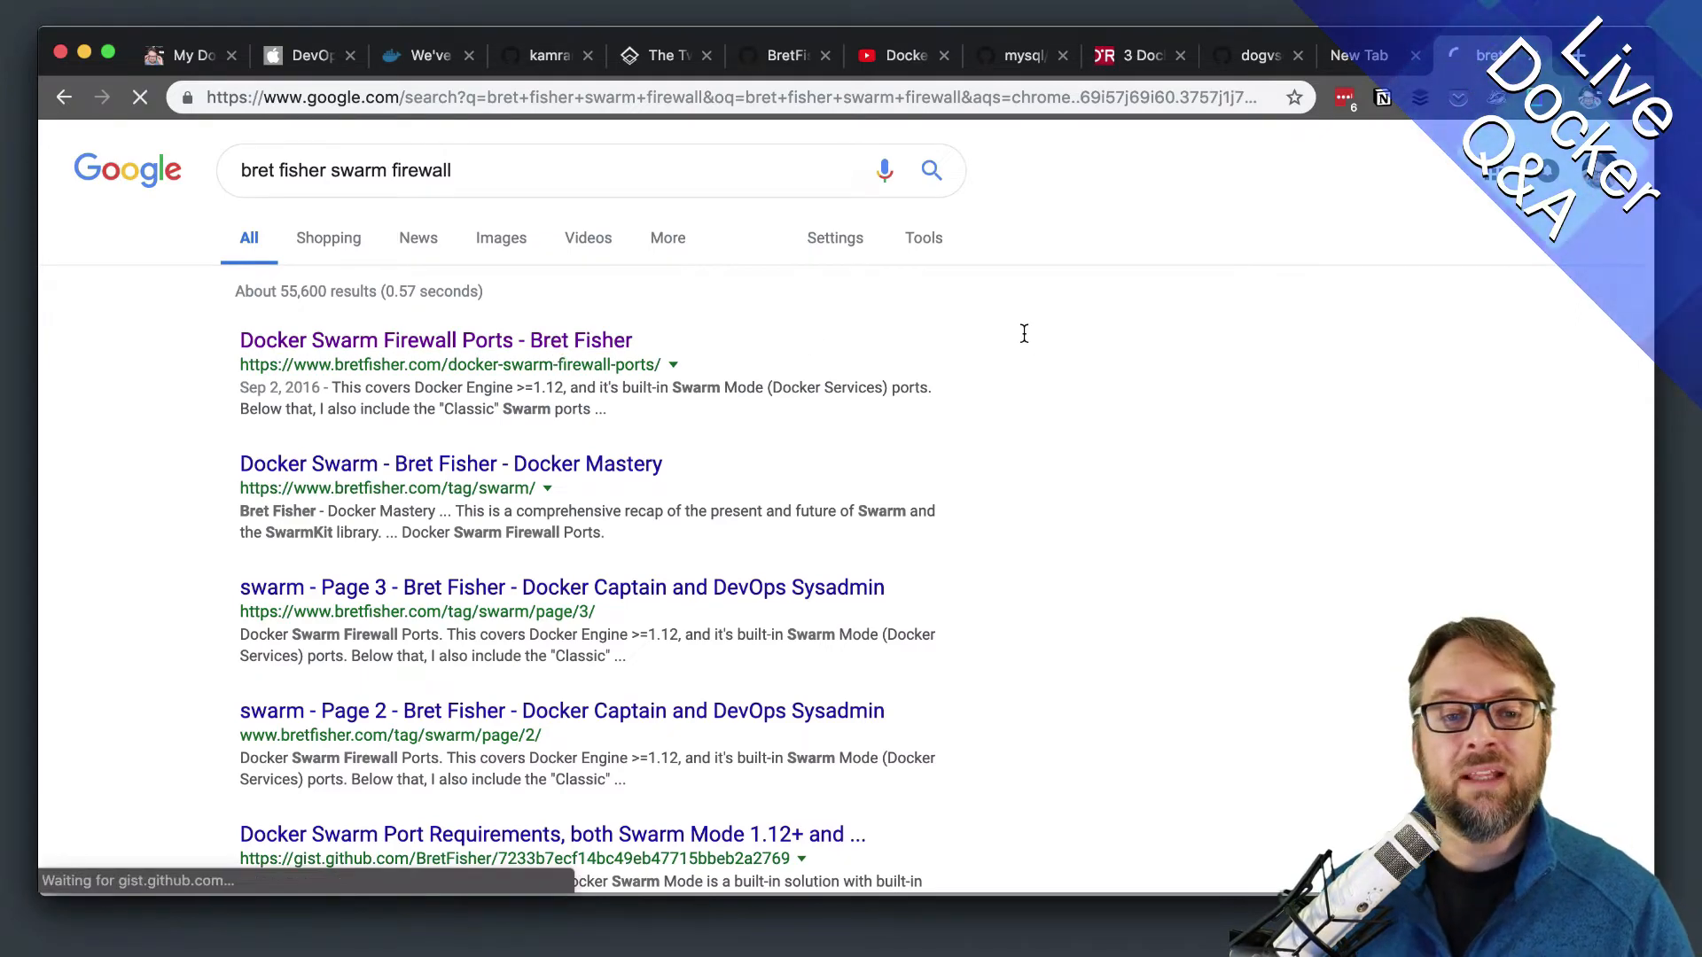
click(436, 341)
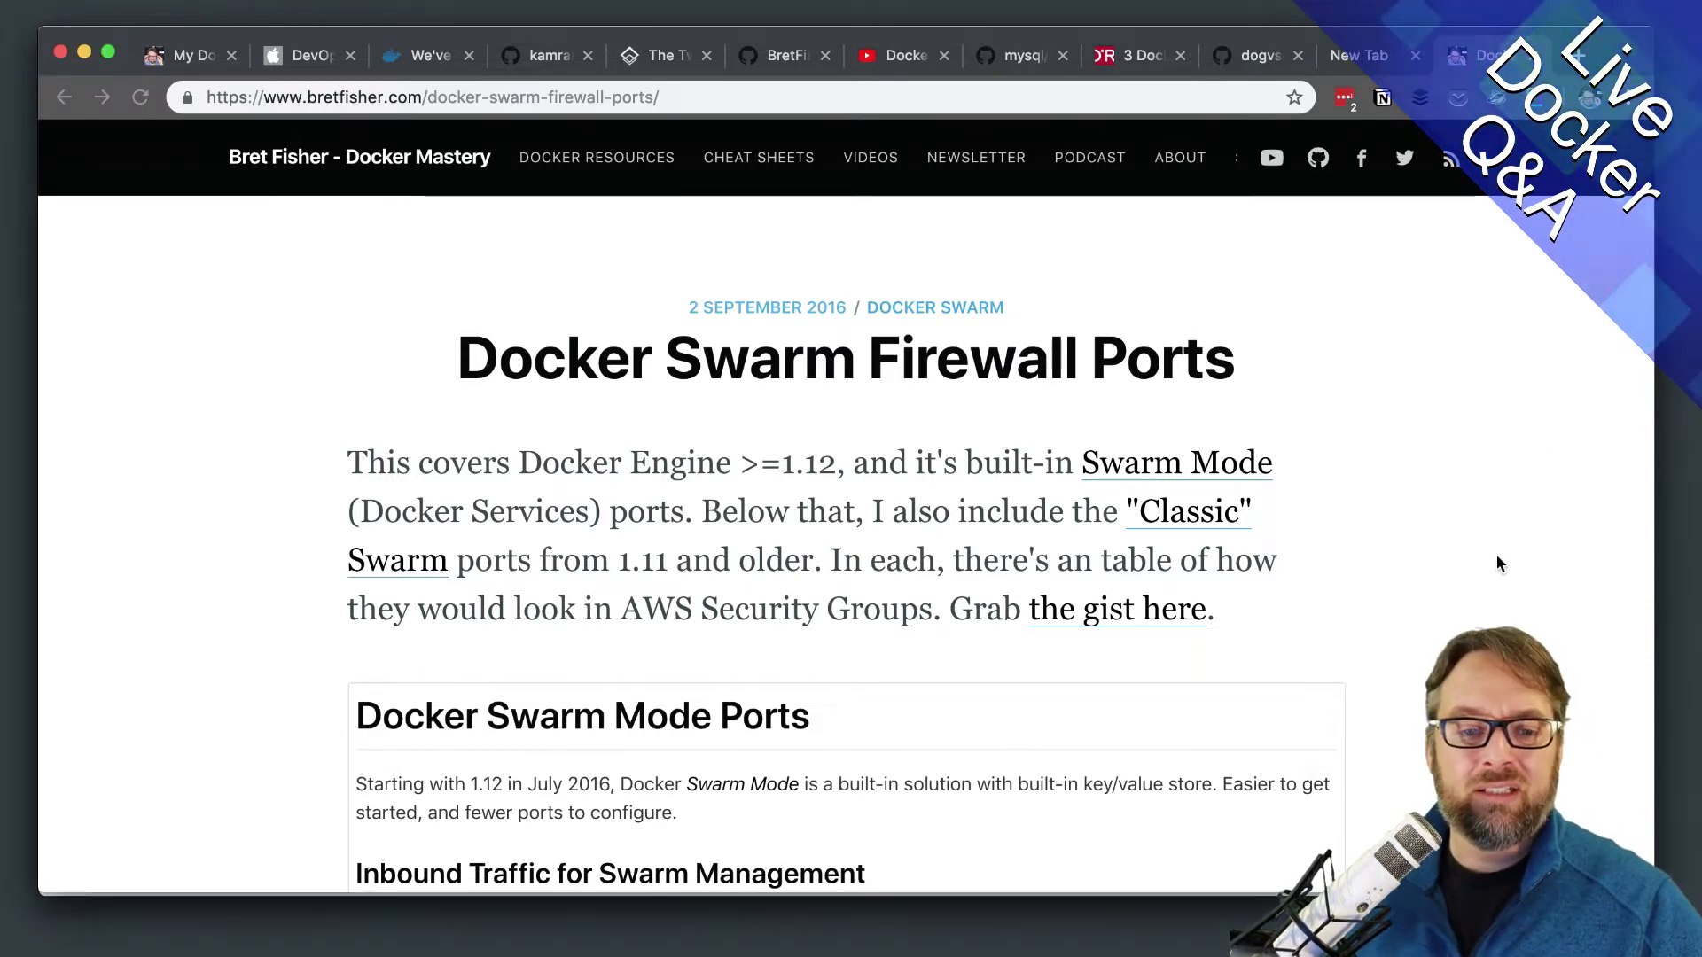
scroll(down, 3)
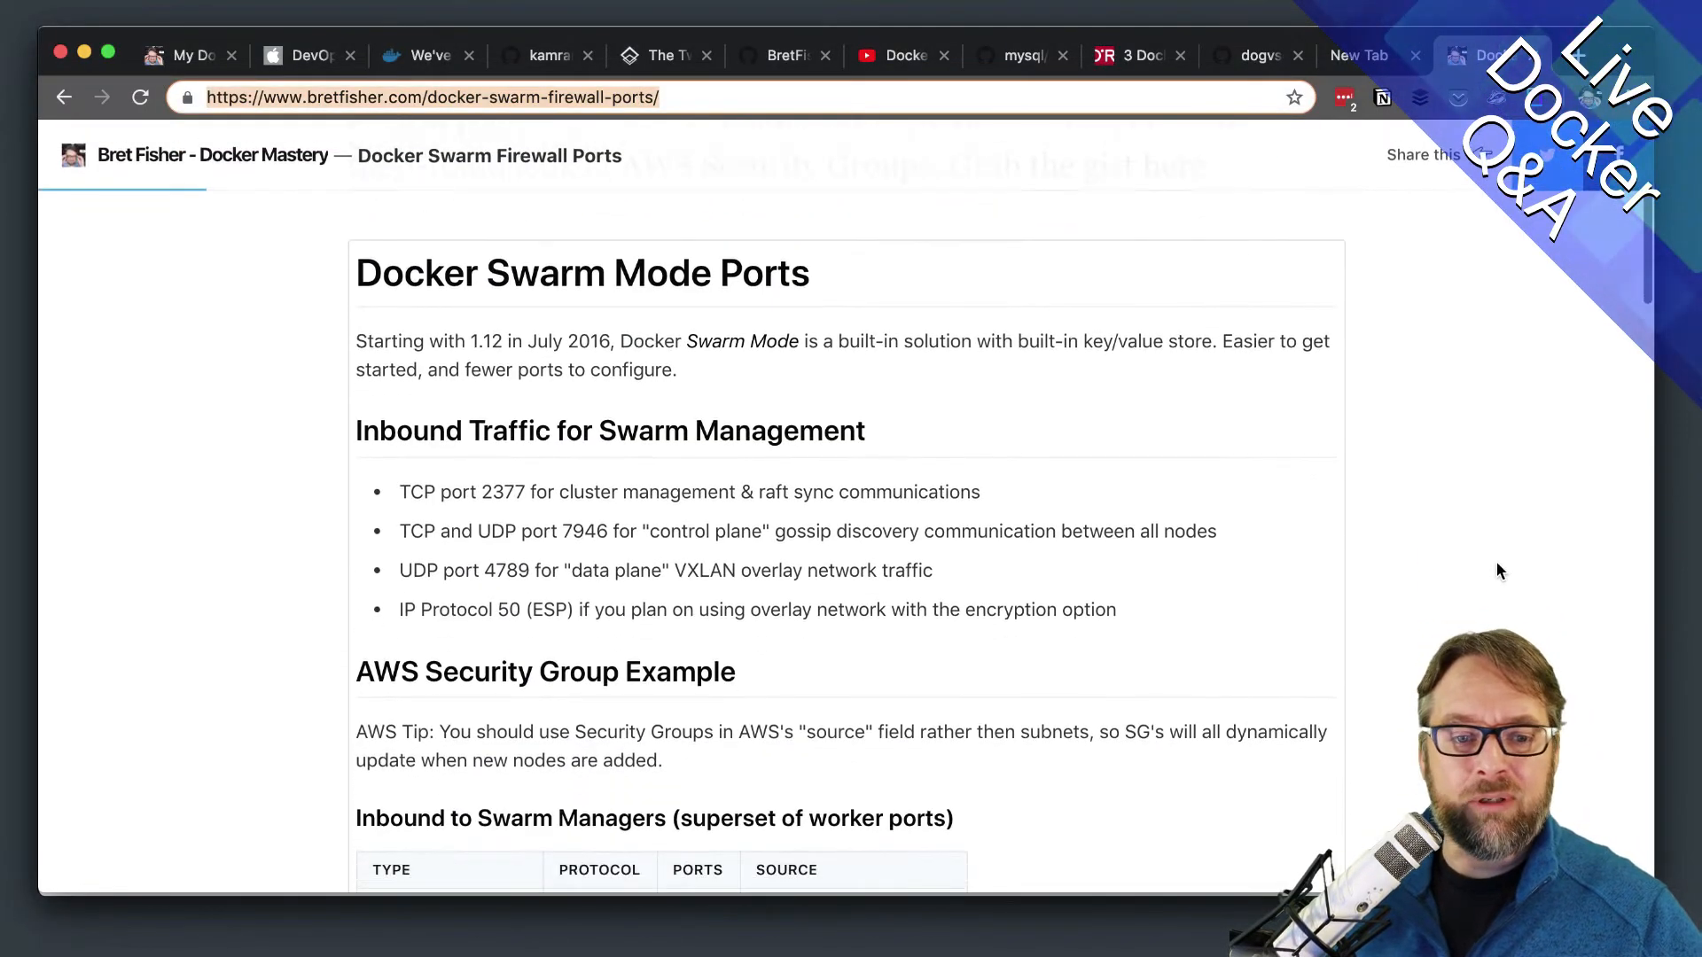
scroll(down, 3)
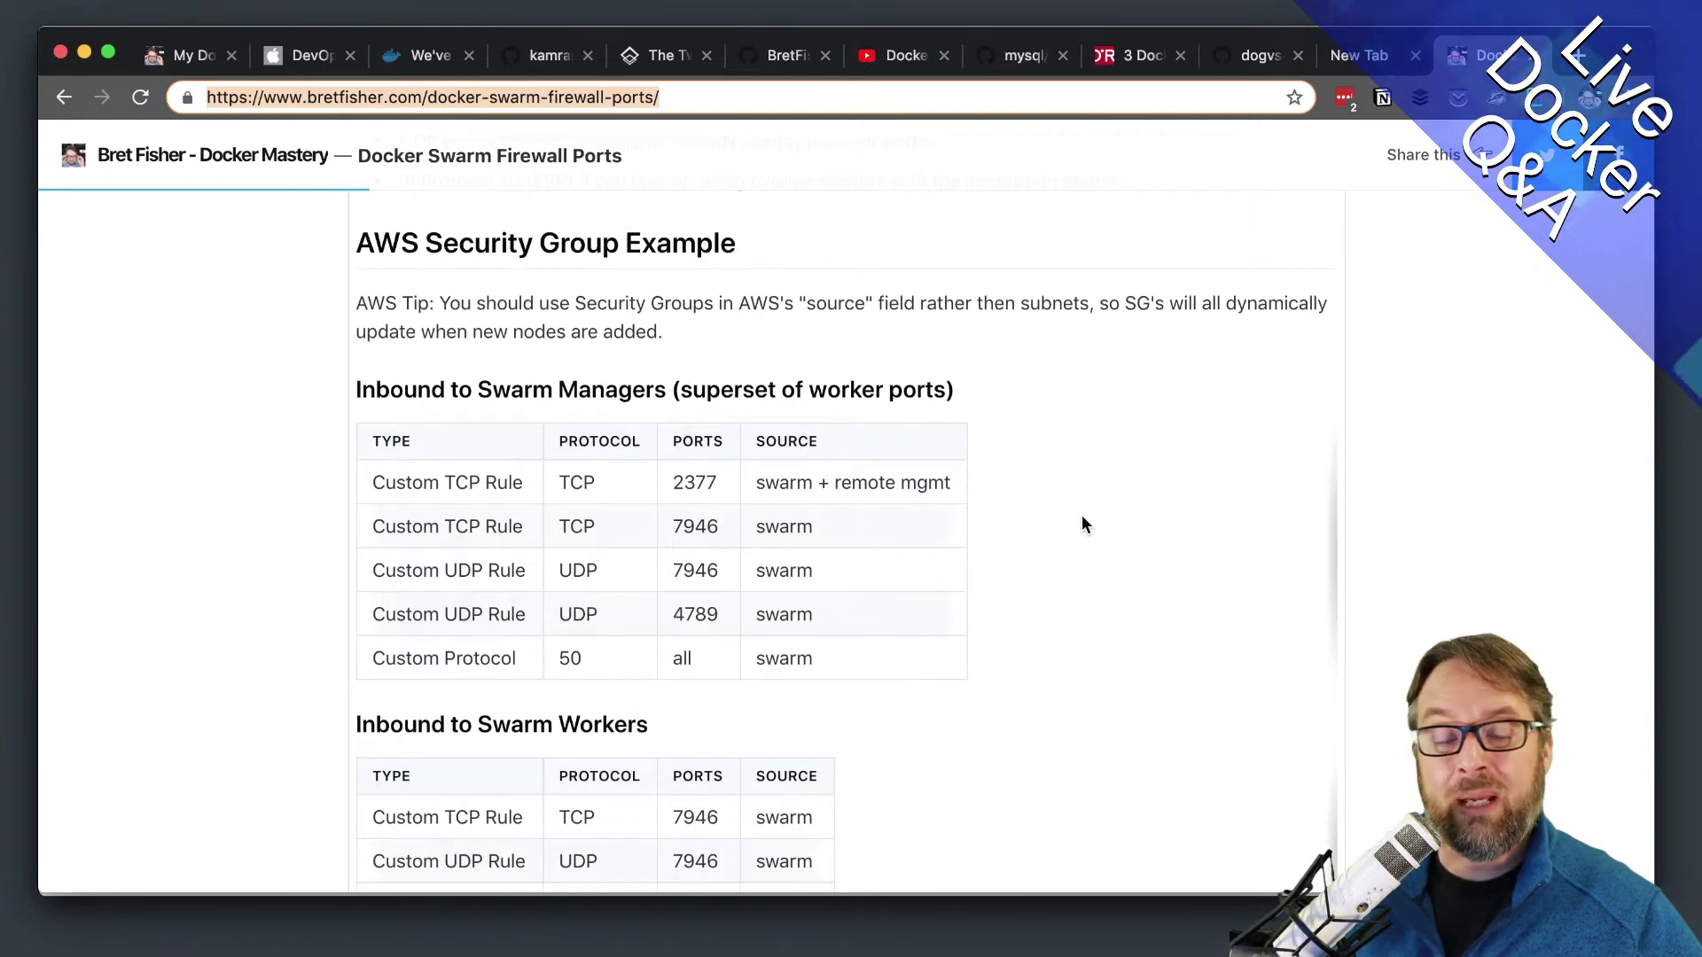
mouse_move(1369, 57)
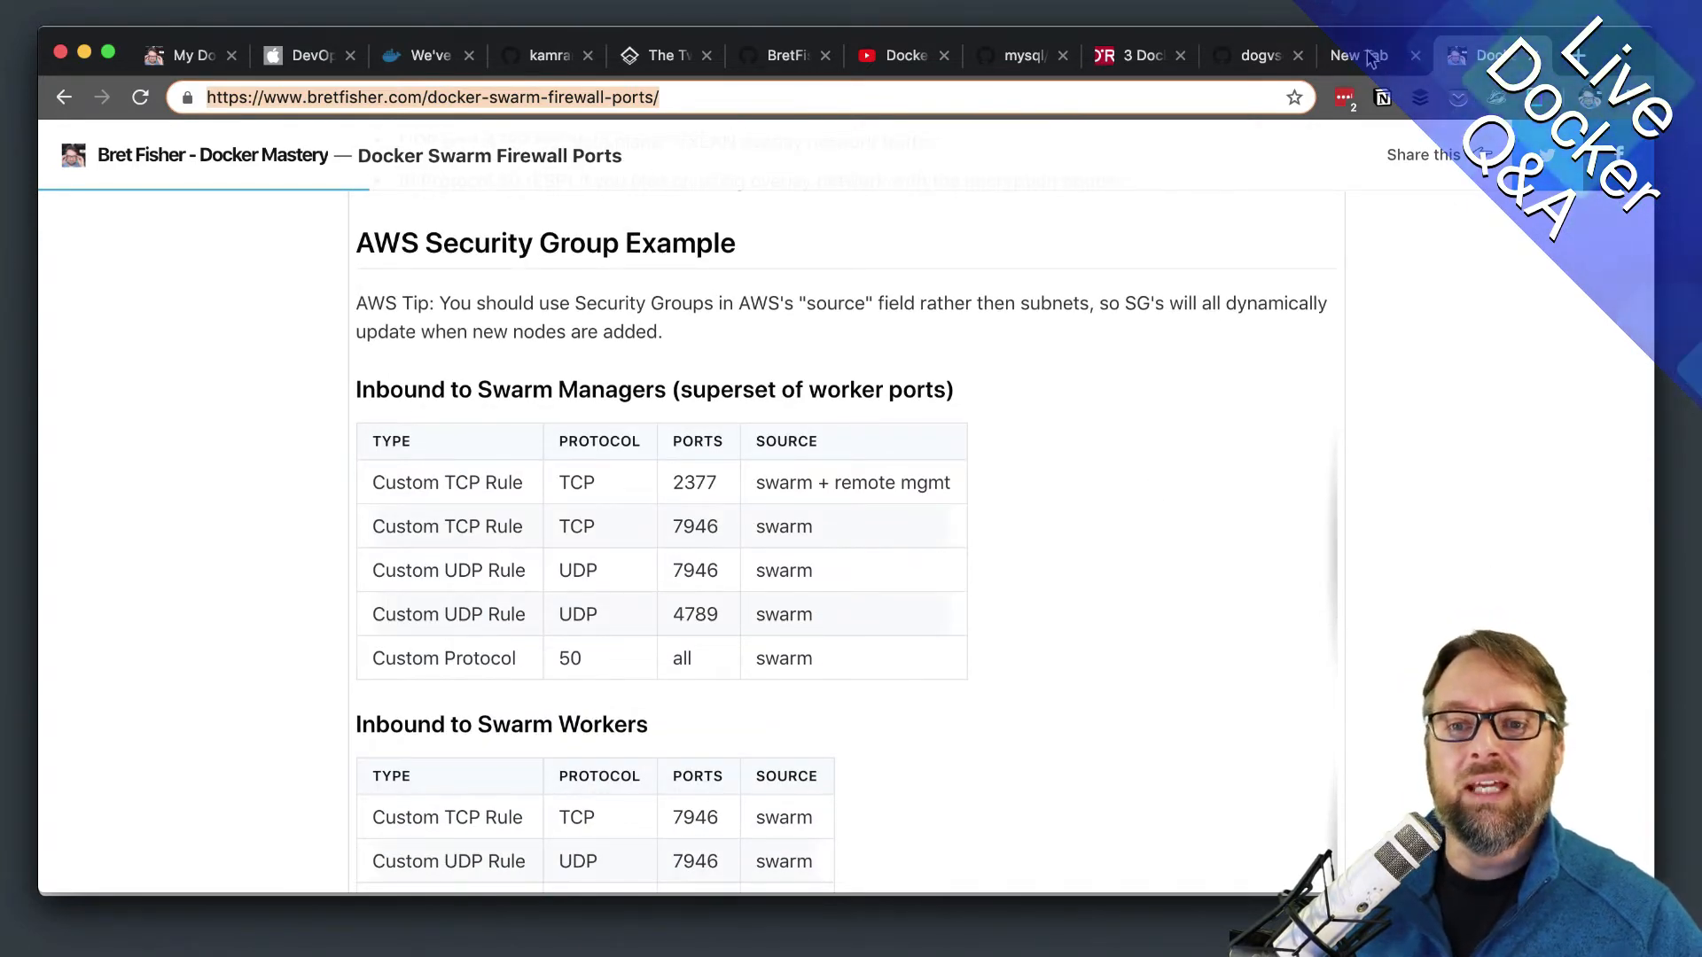
mouse_move(1250, 55)
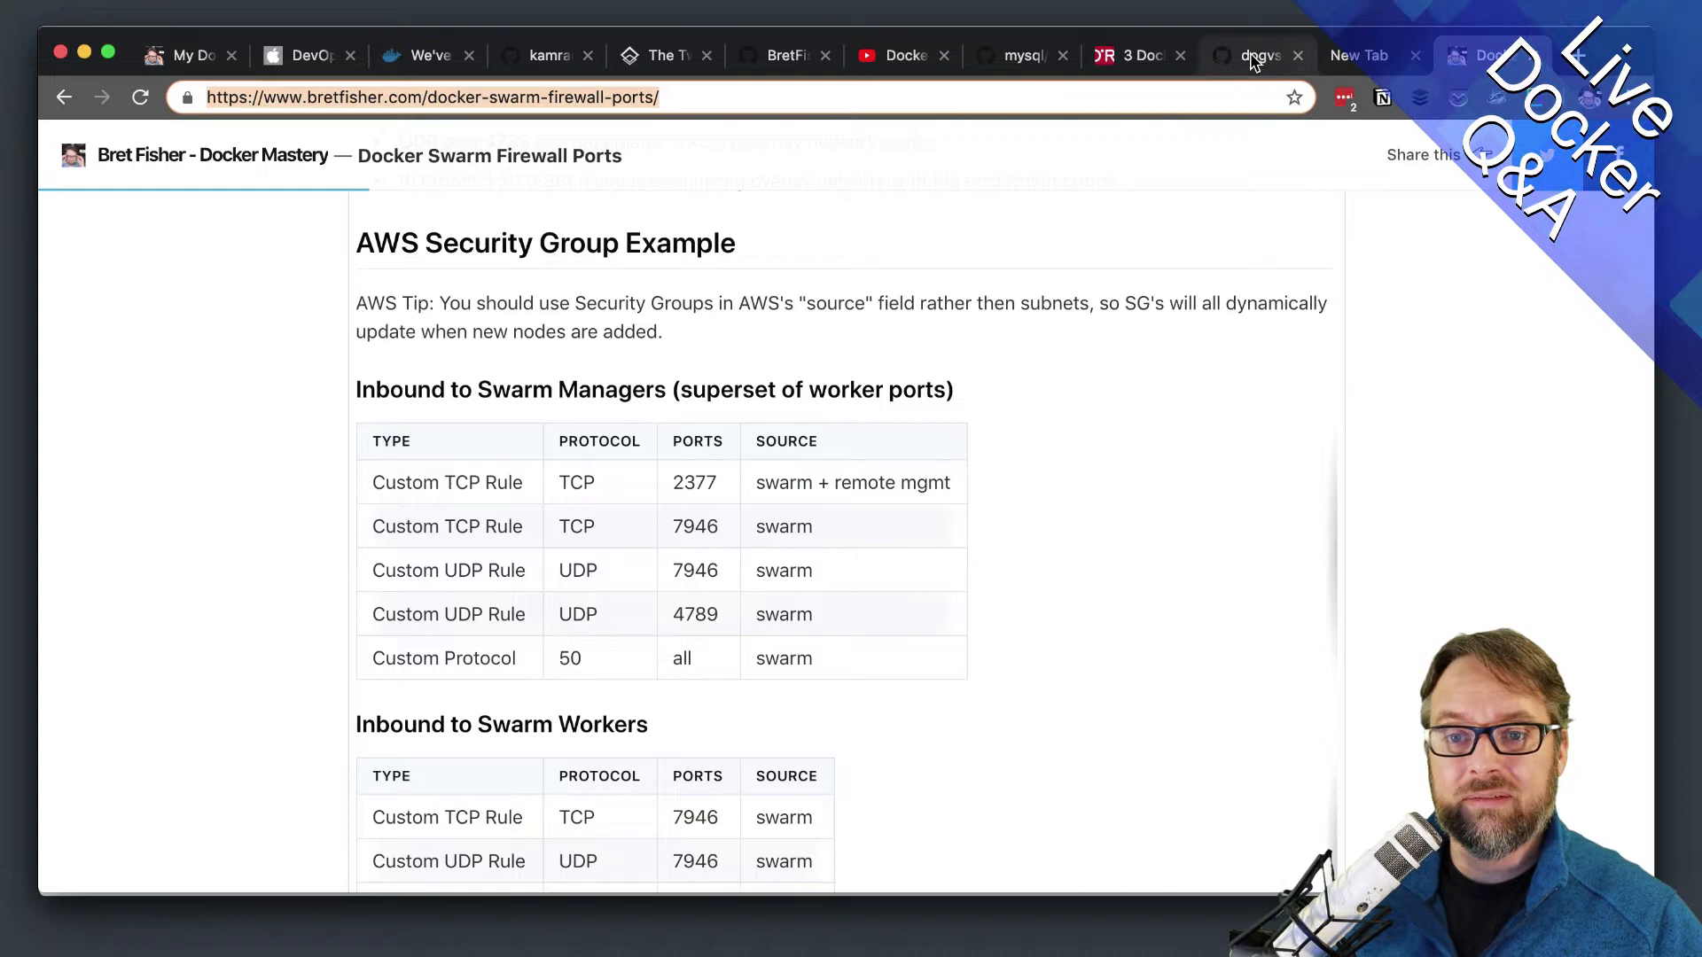
- Read through create-servers.sh on the dogvscat tab, then go back to the repository file list
click(1253, 55)
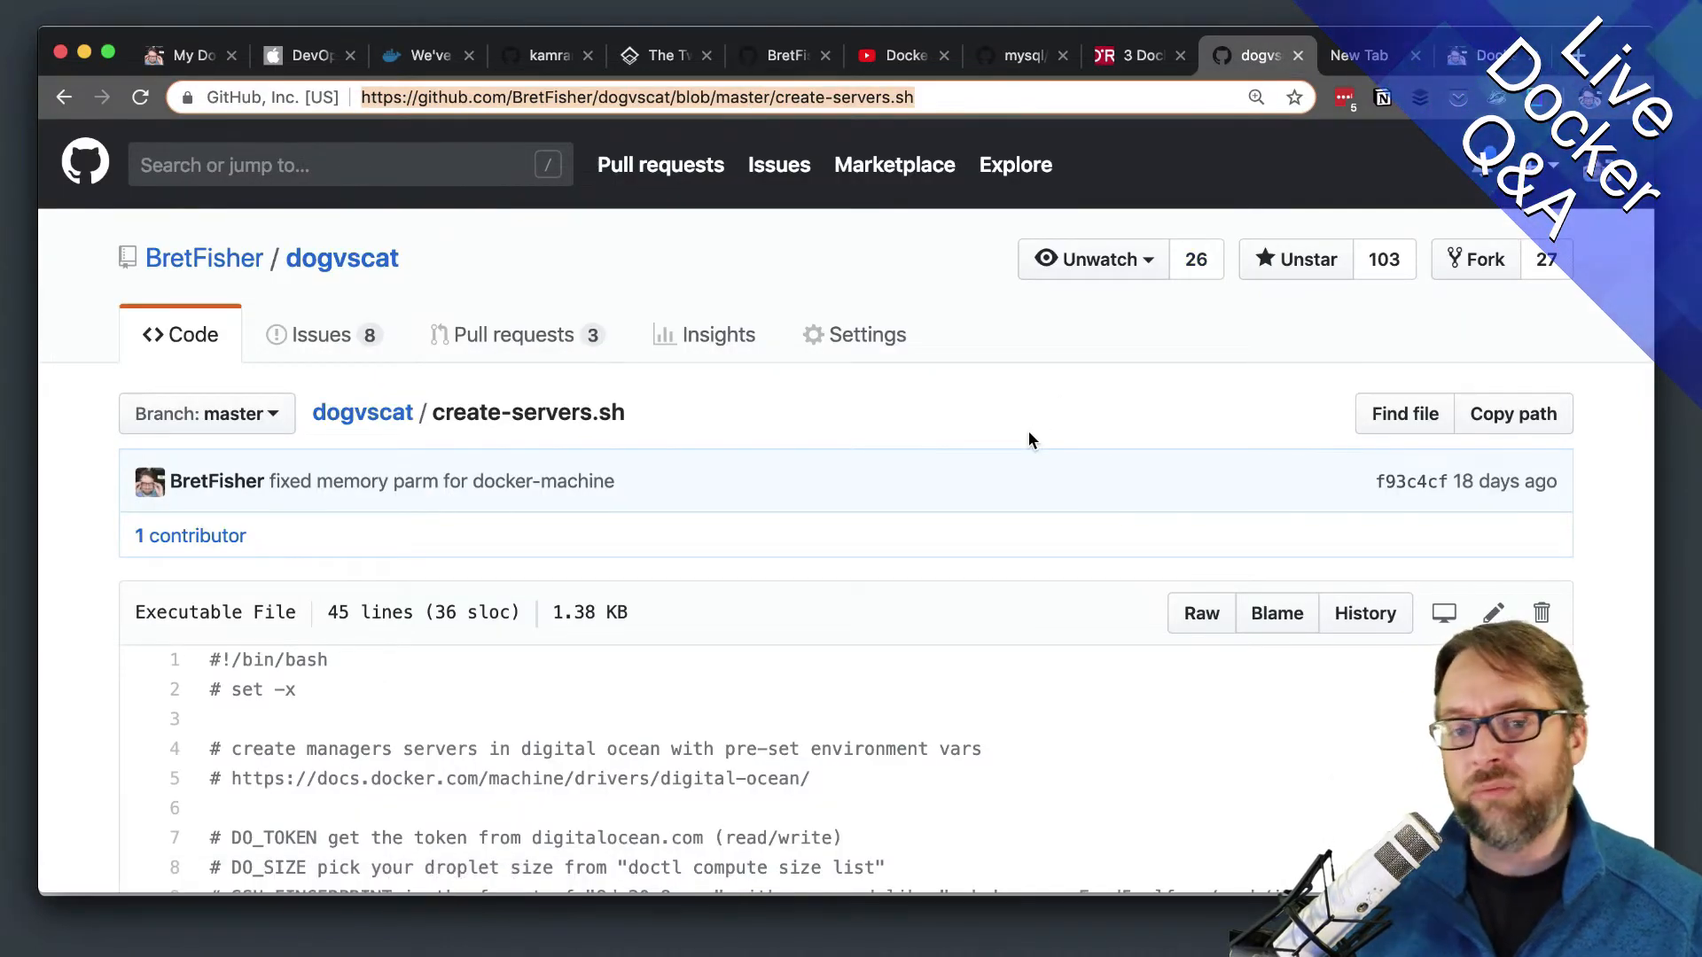
scroll(down, 3)
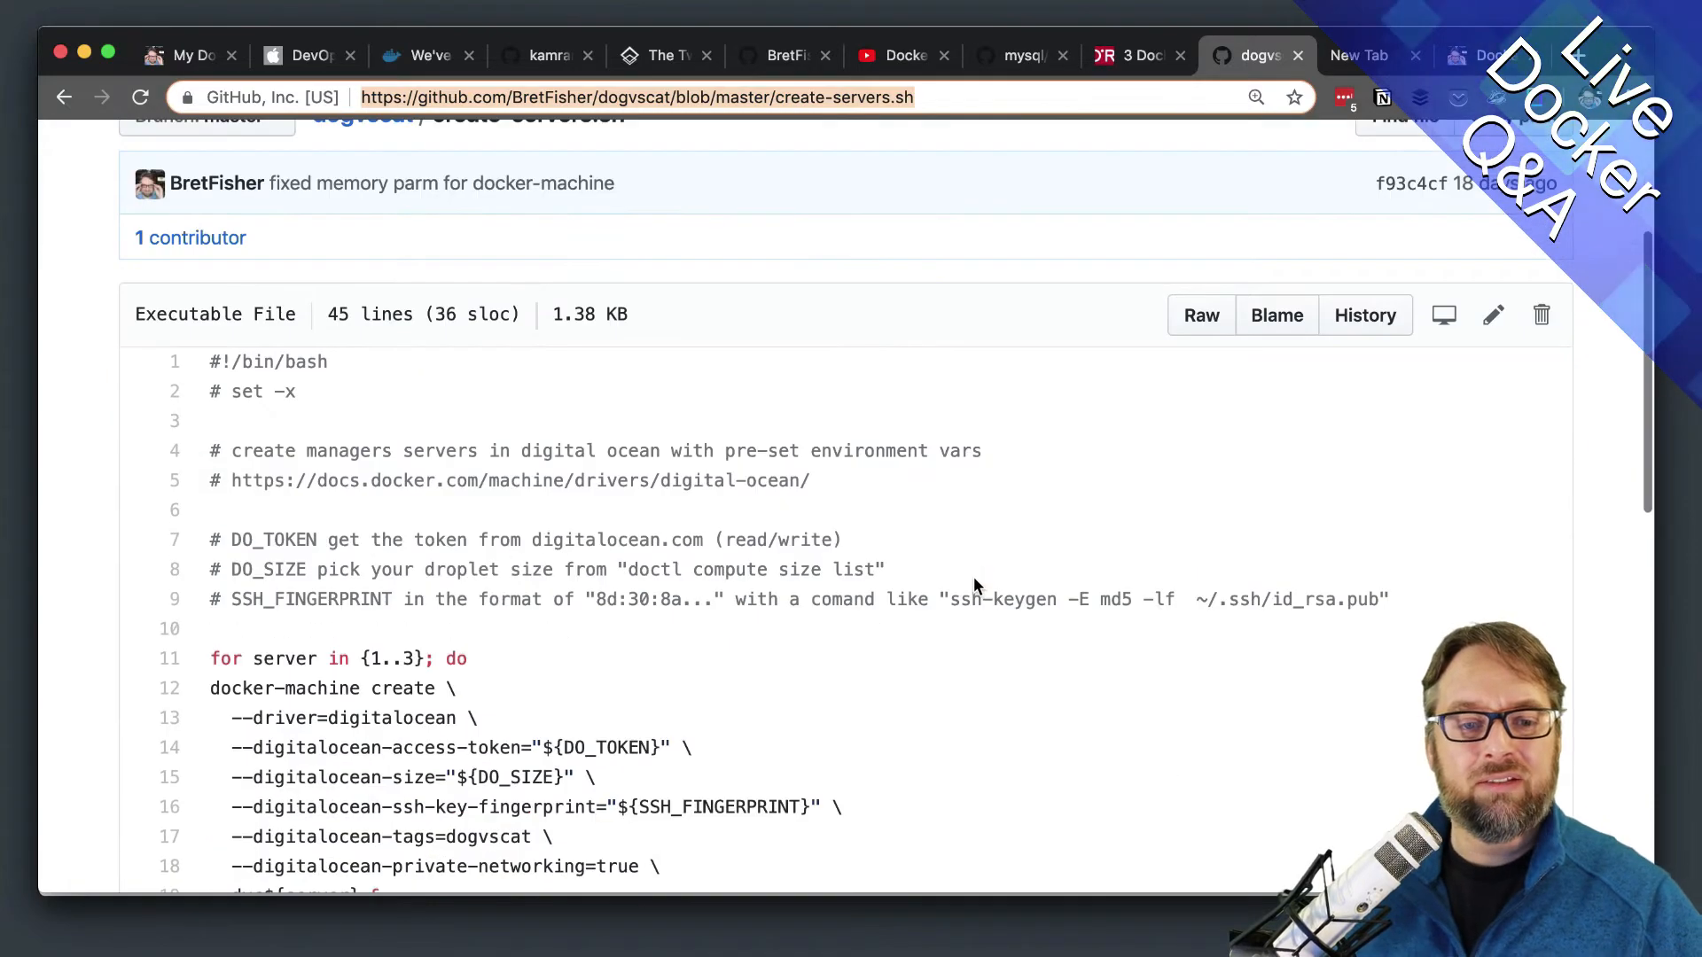
scroll(down, 3)
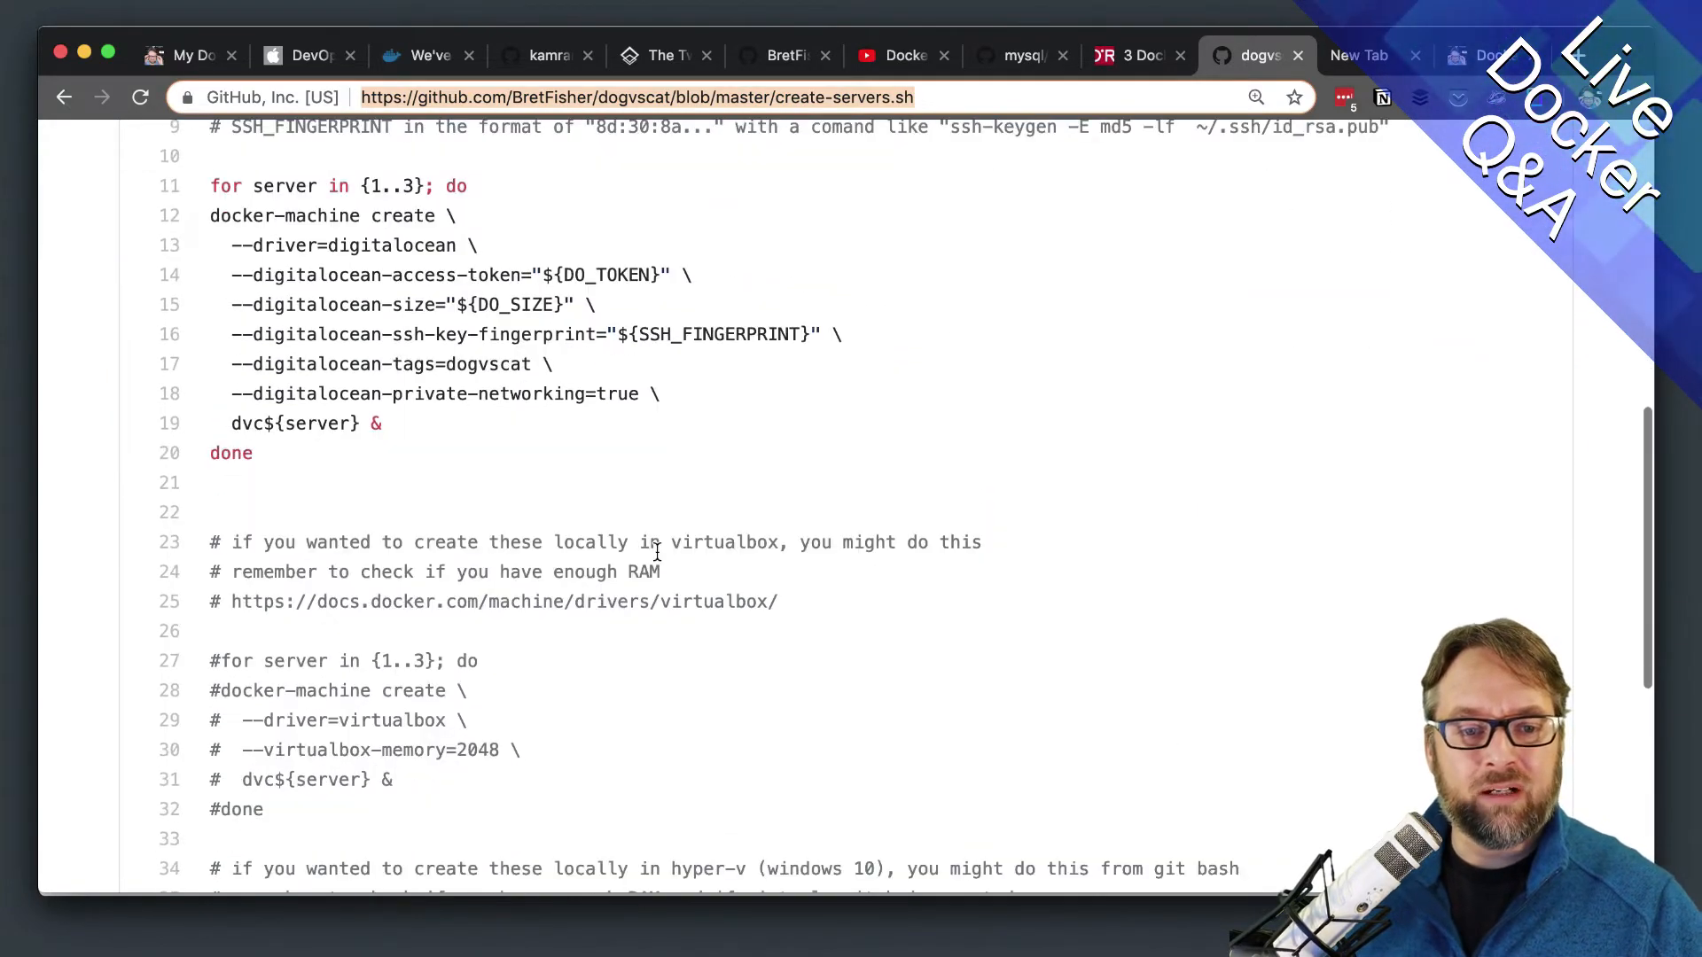
scroll(down, 3)
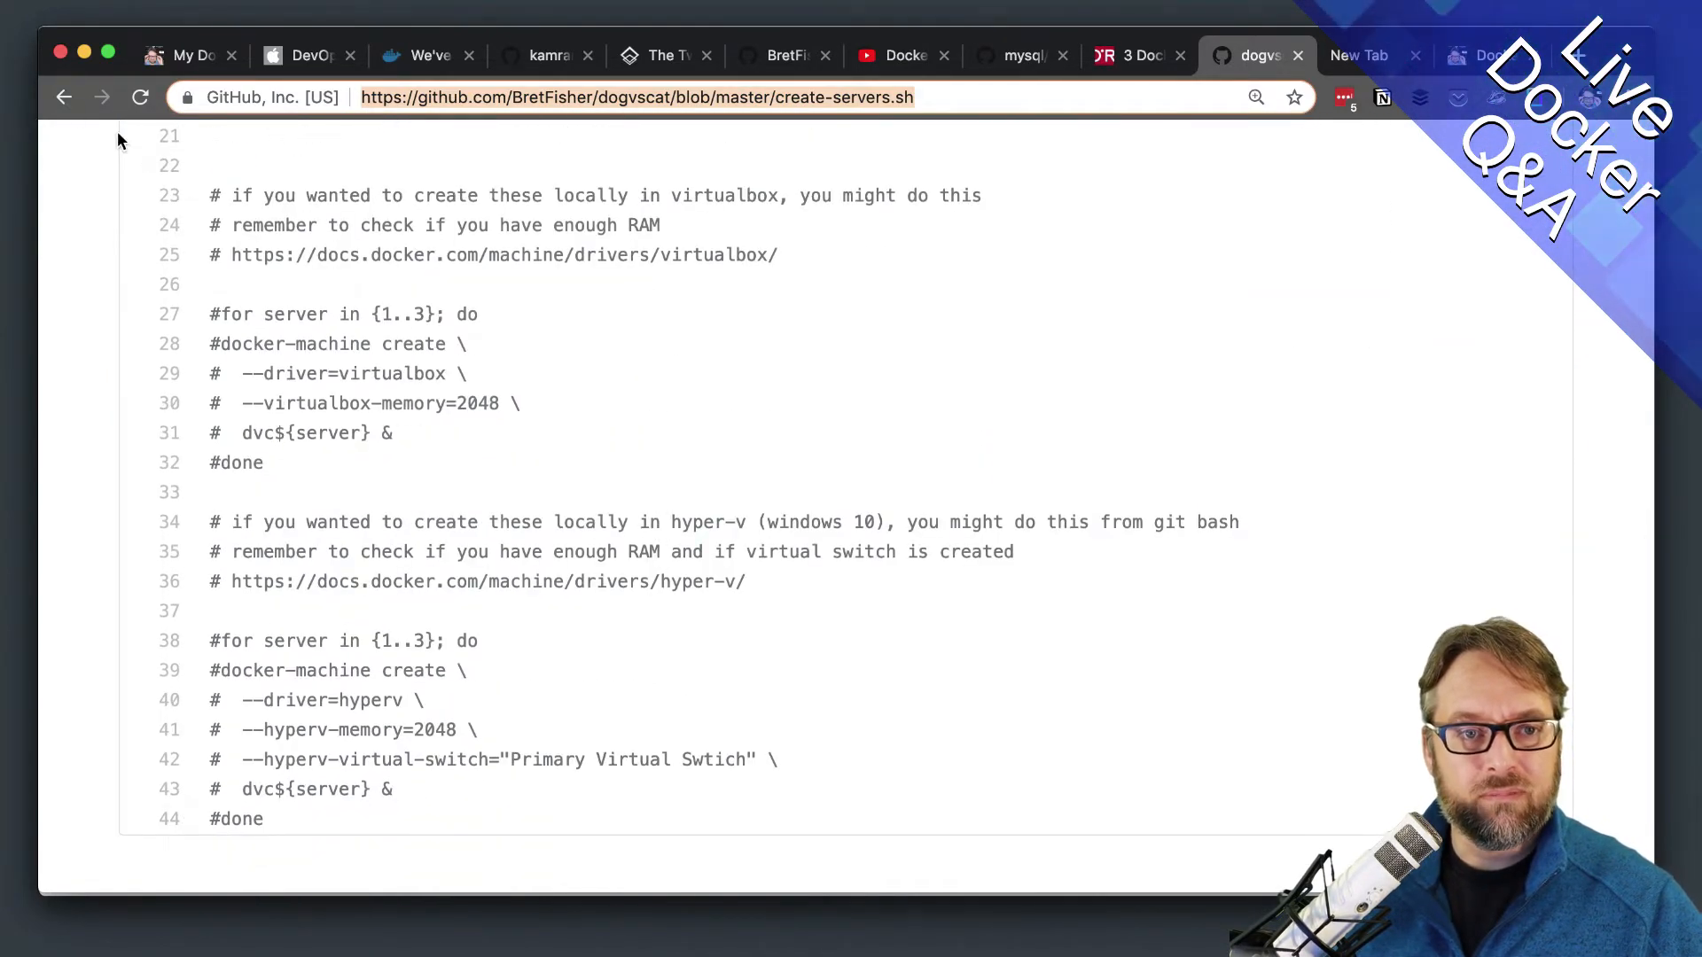
click(64, 96)
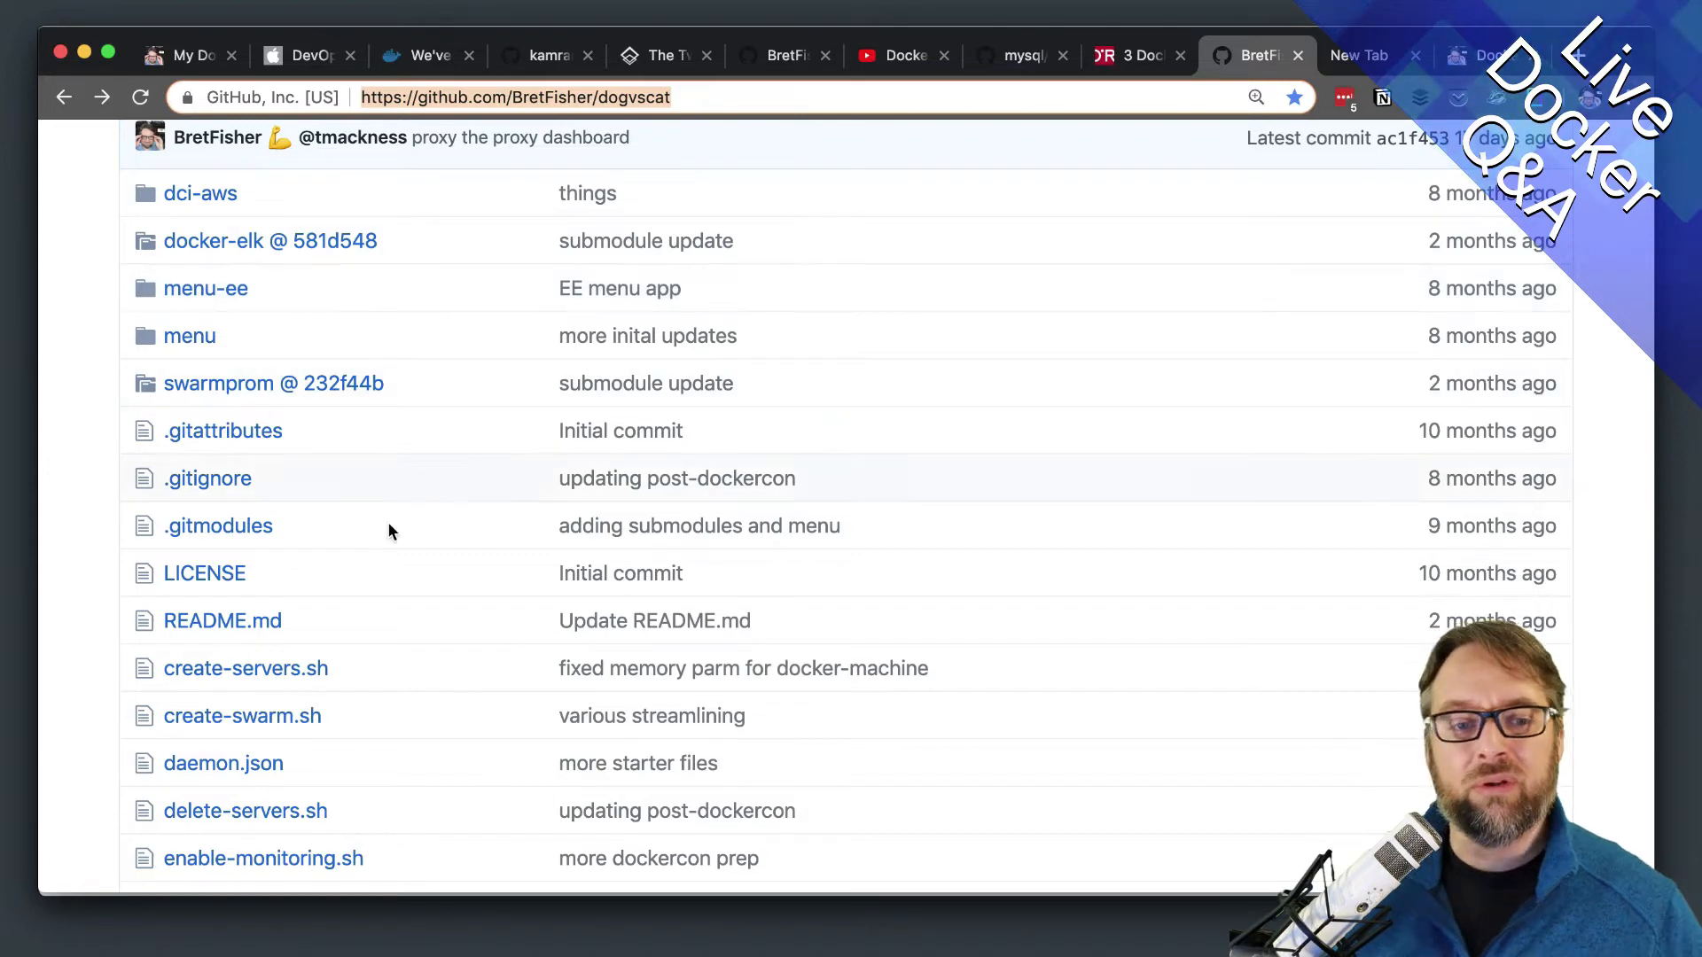
- Open create-swarm.sh from the file list and scroll through to its final lines
scroll(down, 3)
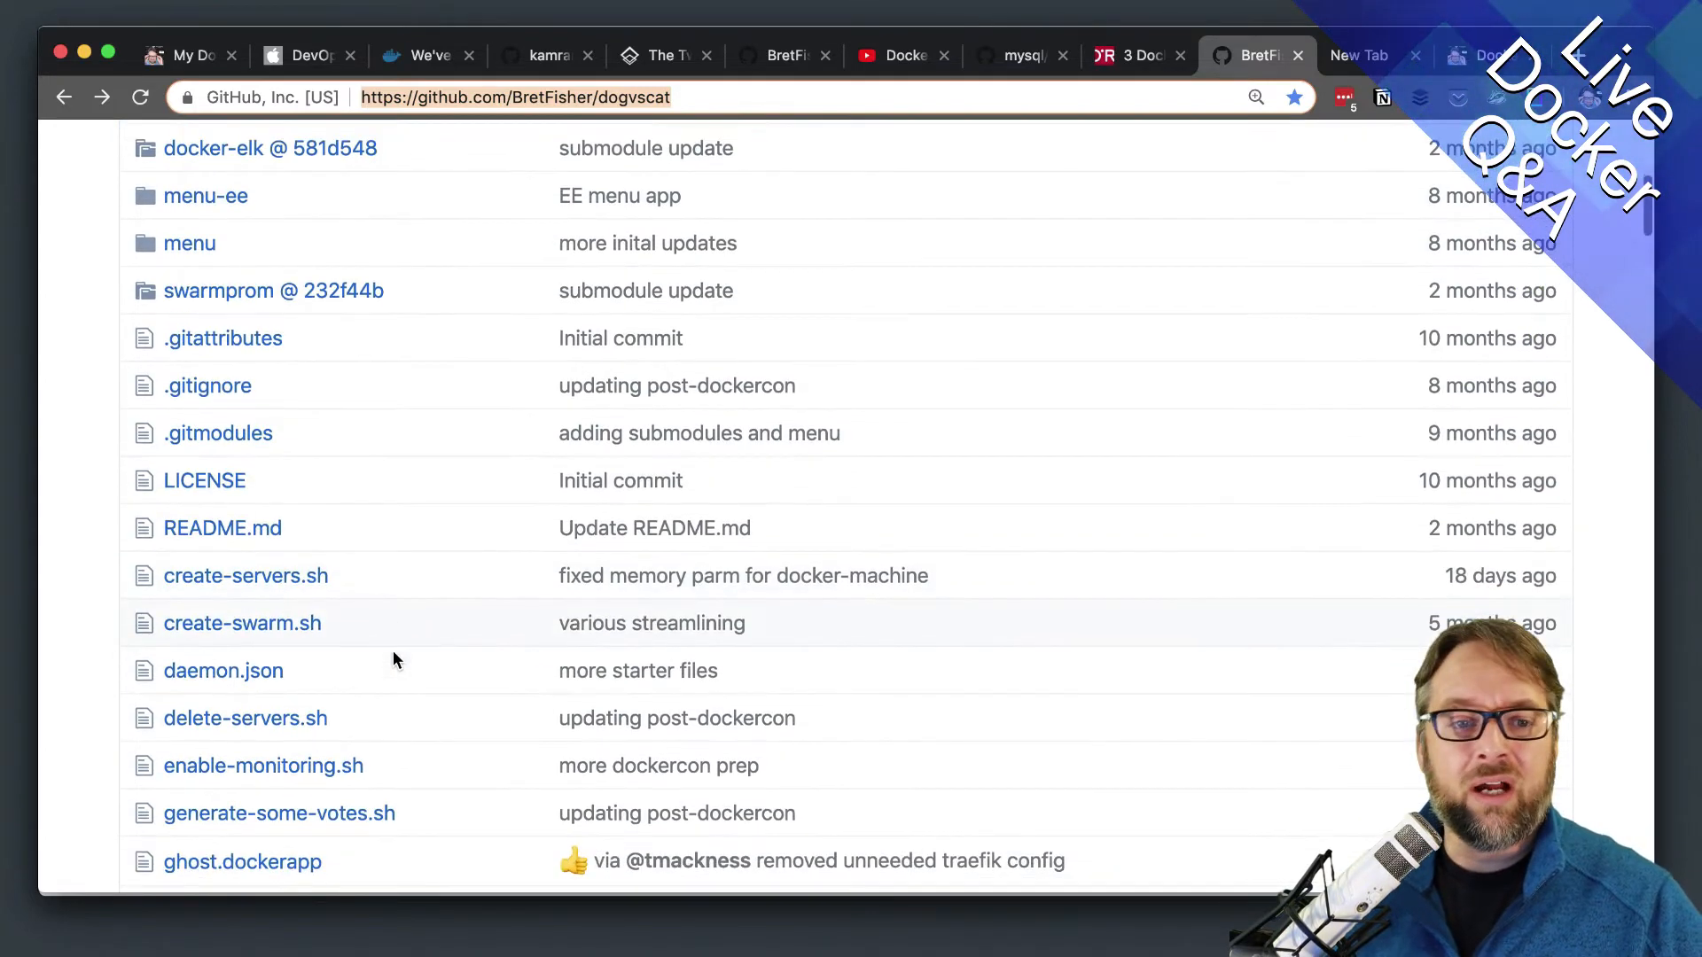
scroll(down, 3)
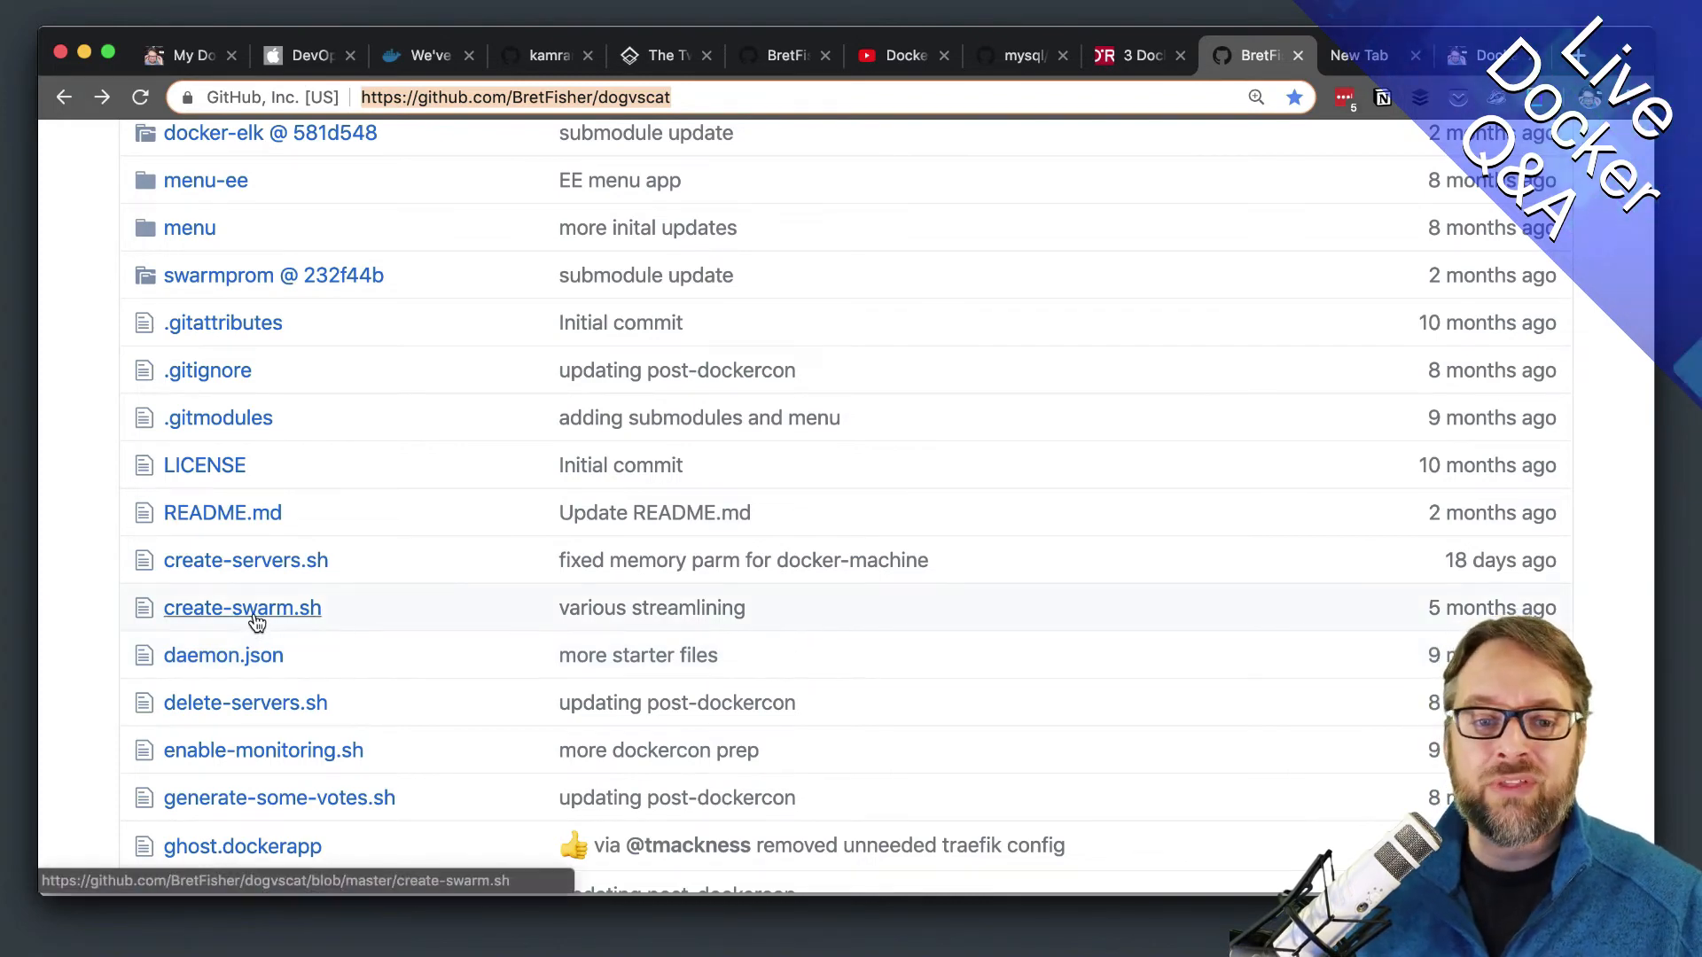
mouse_move(243, 608)
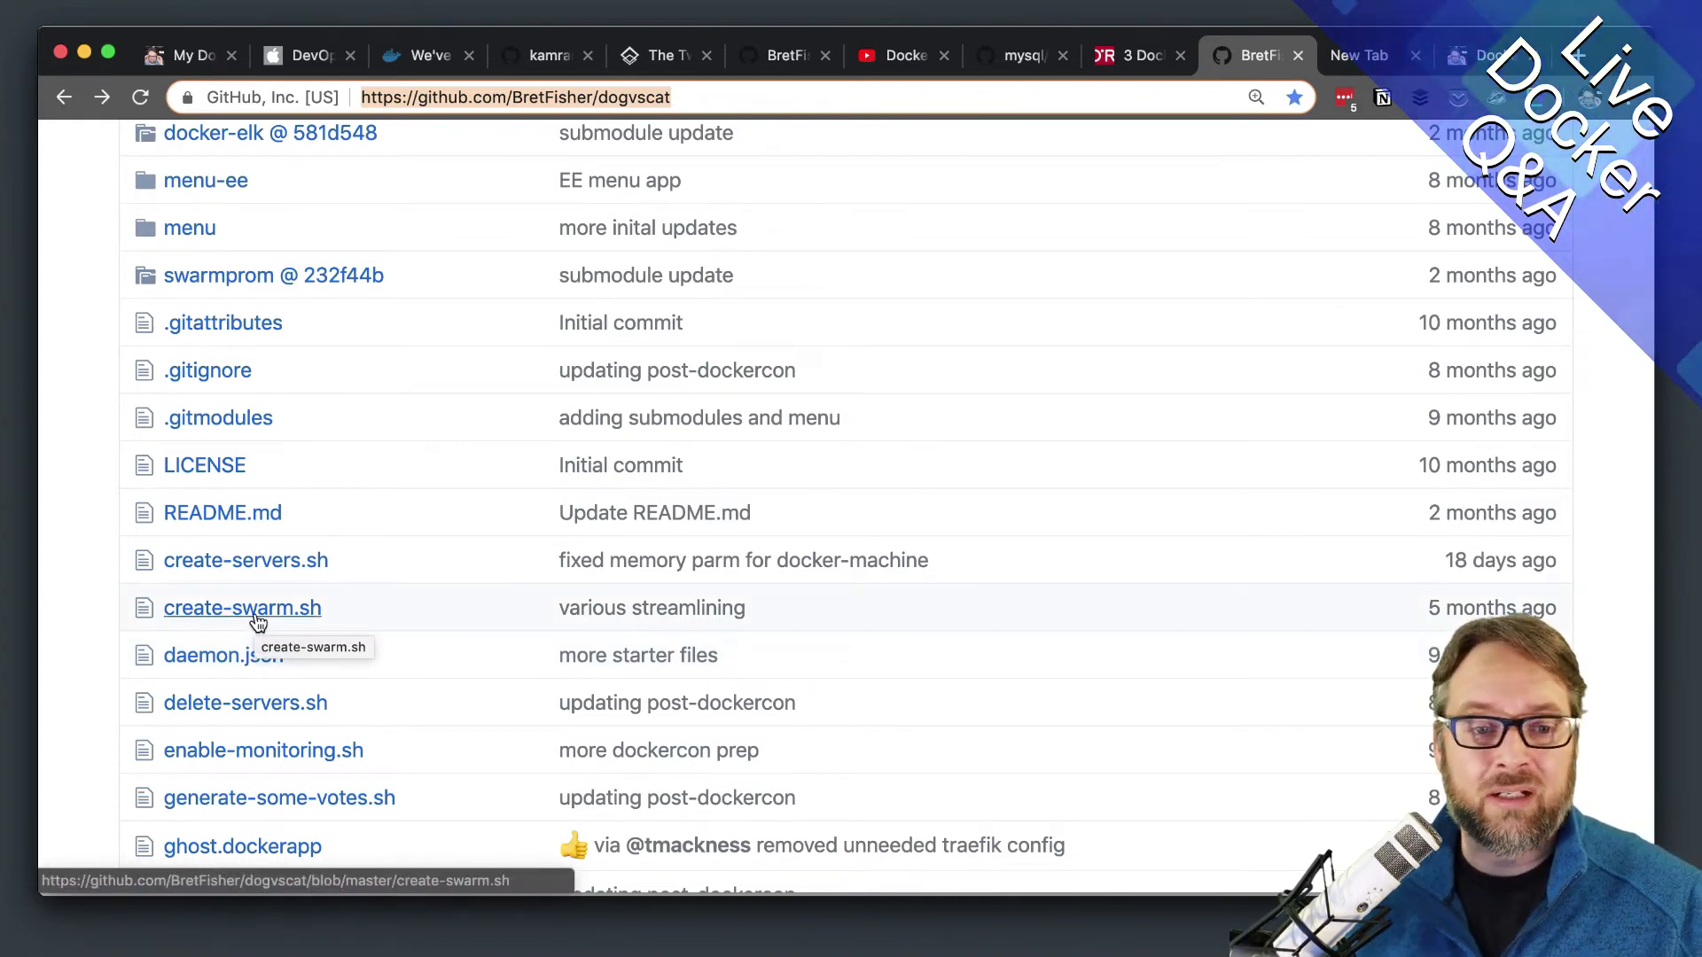
click(242, 607)
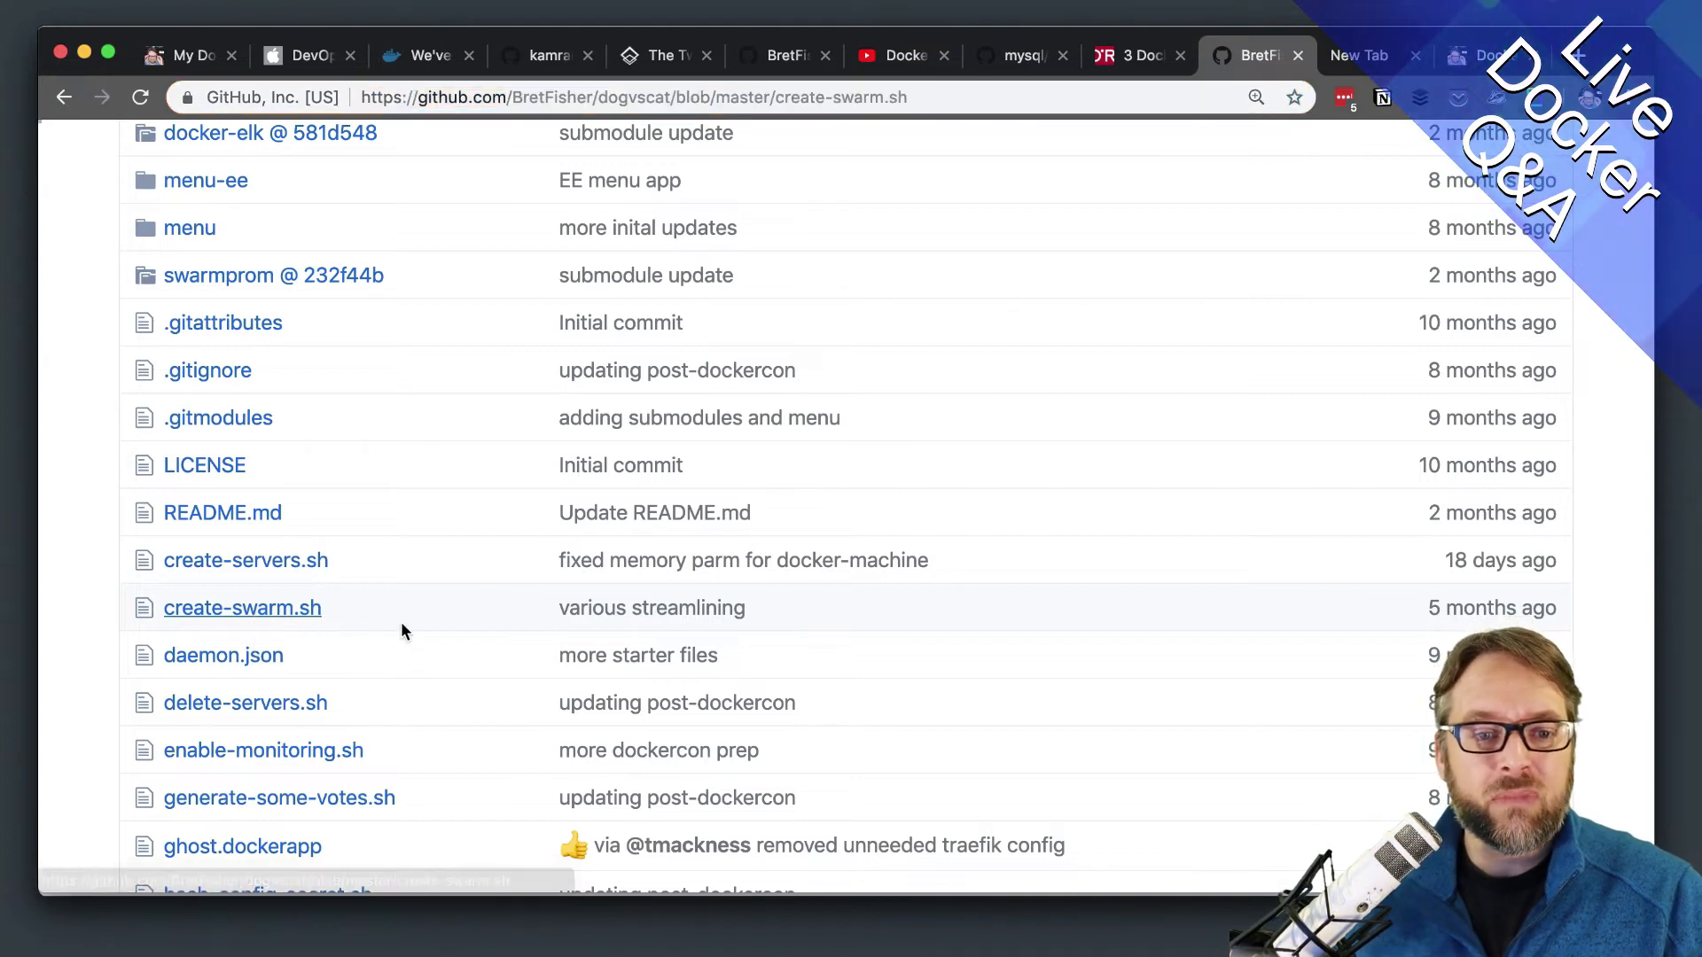
click(243, 607)
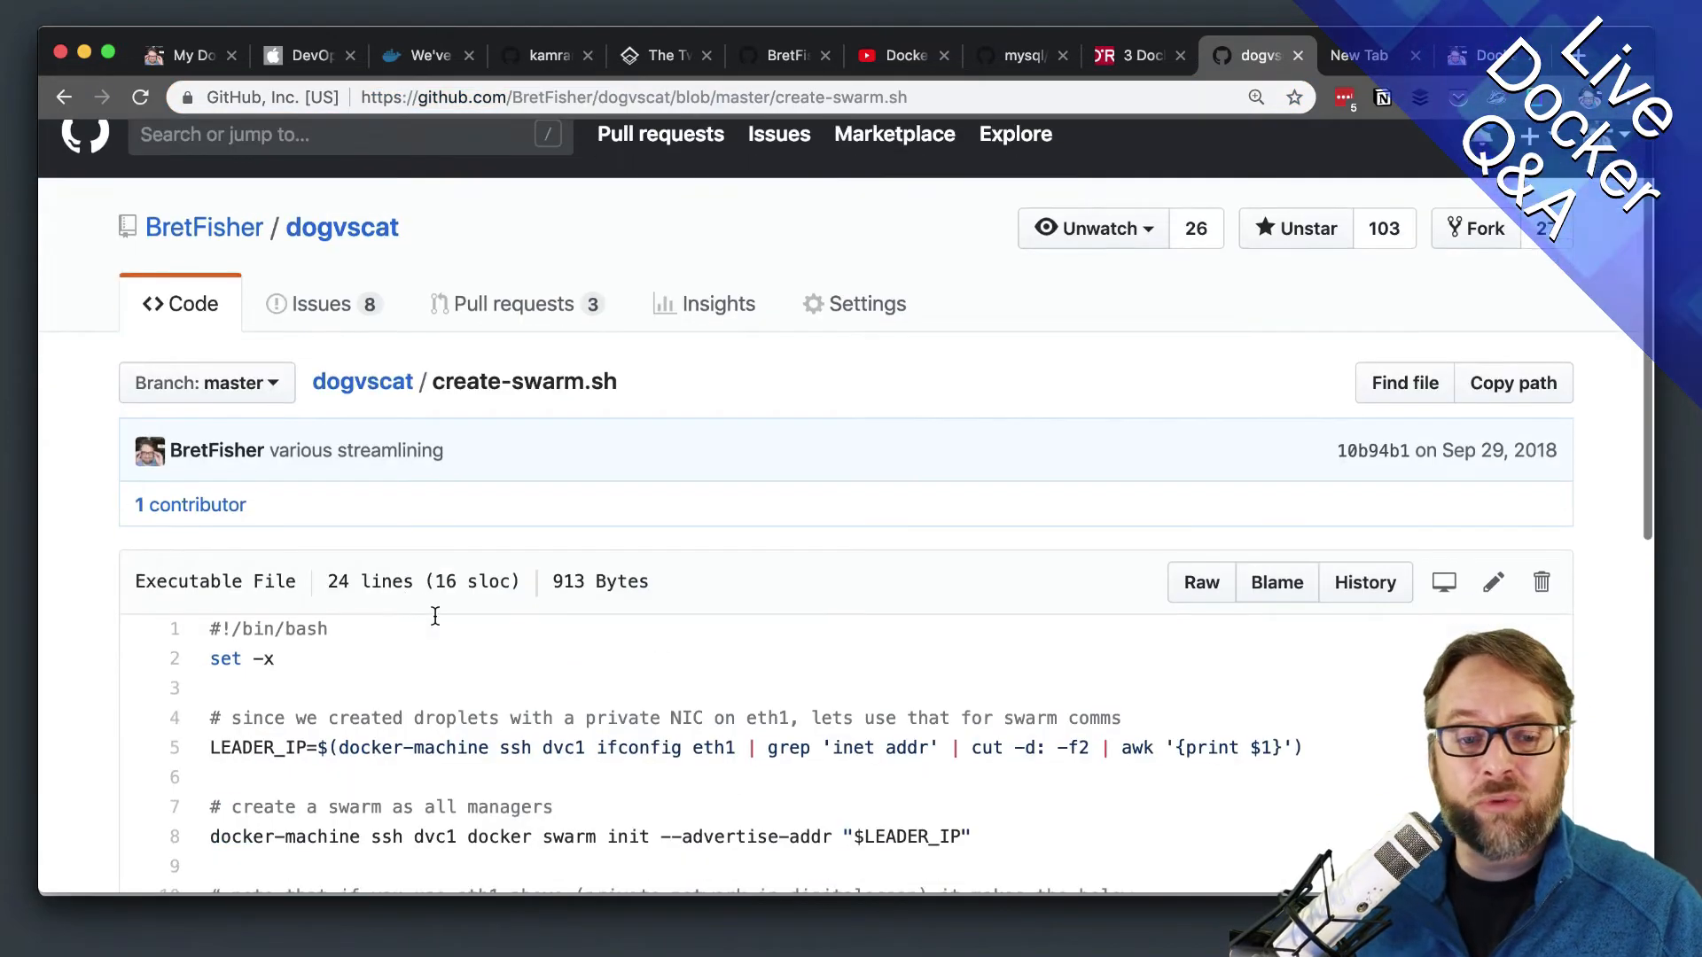
scroll(down, 3)
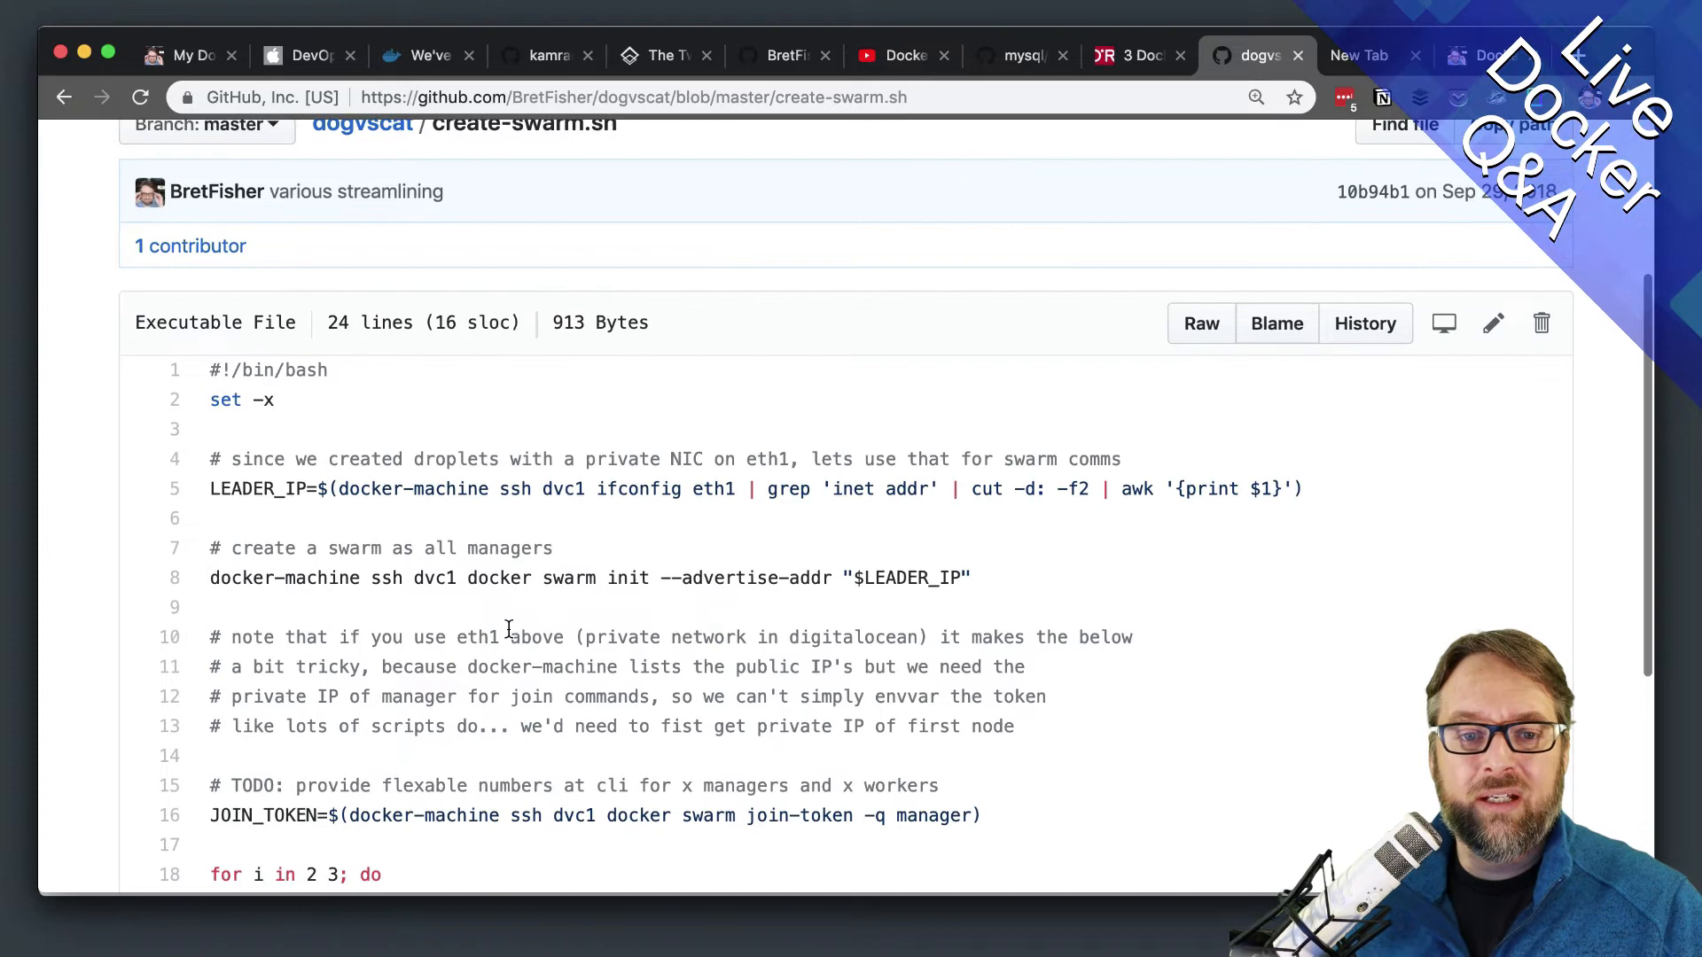
scroll(down, 3)
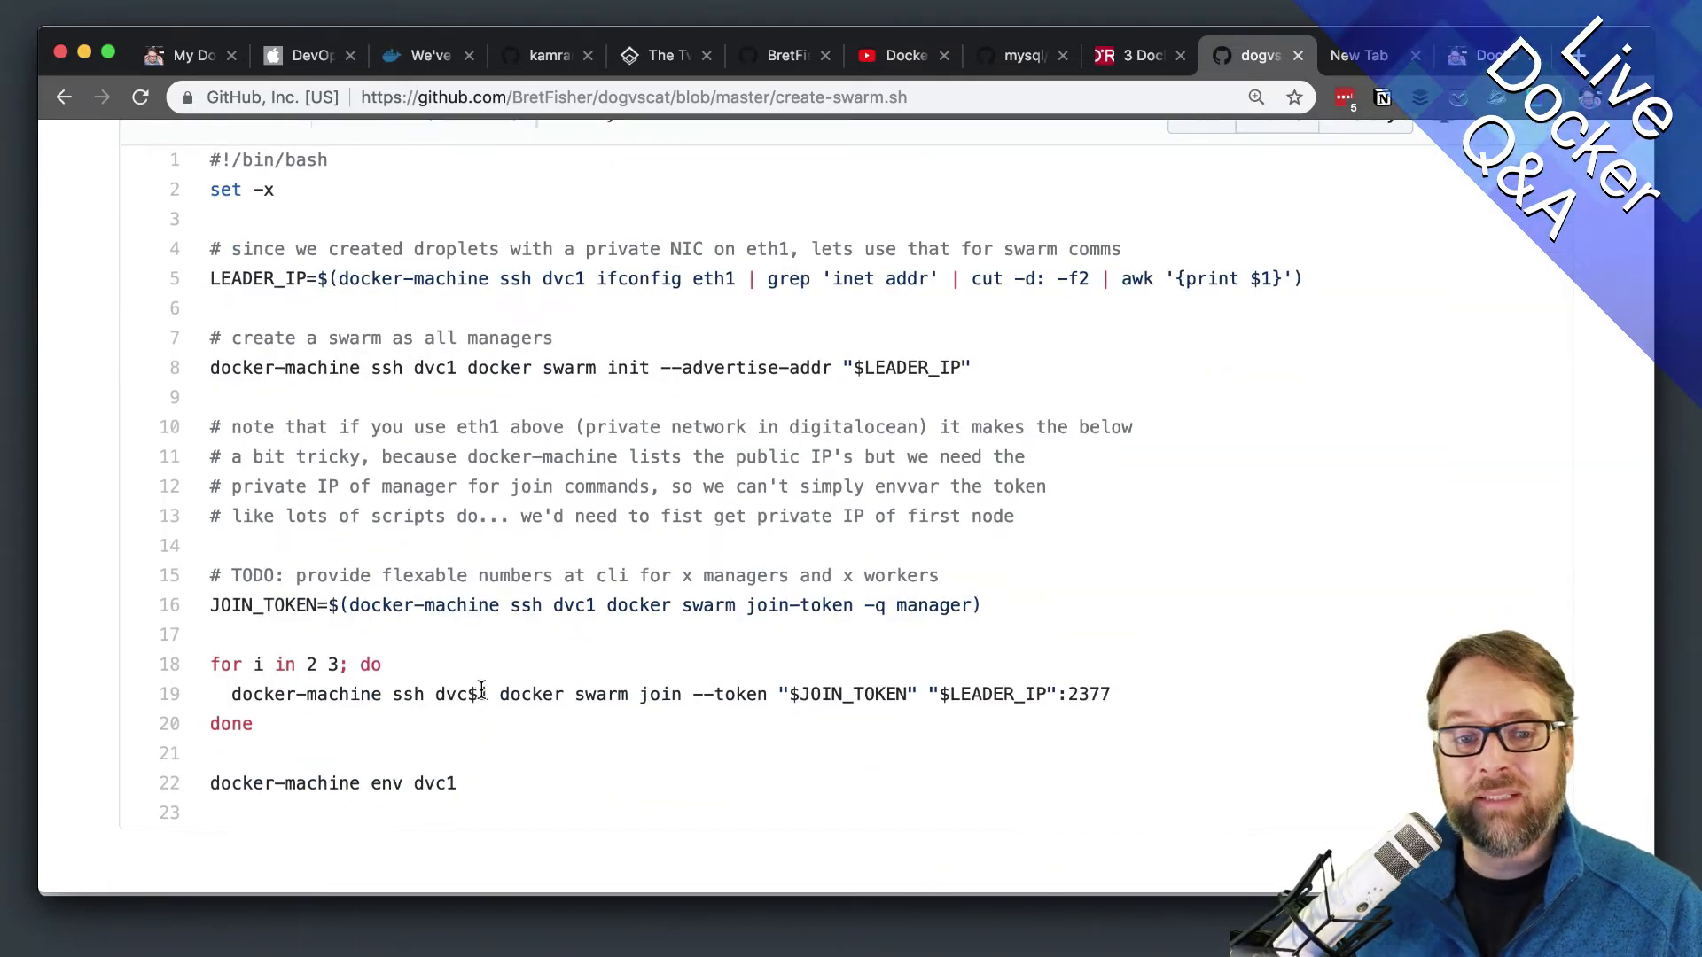